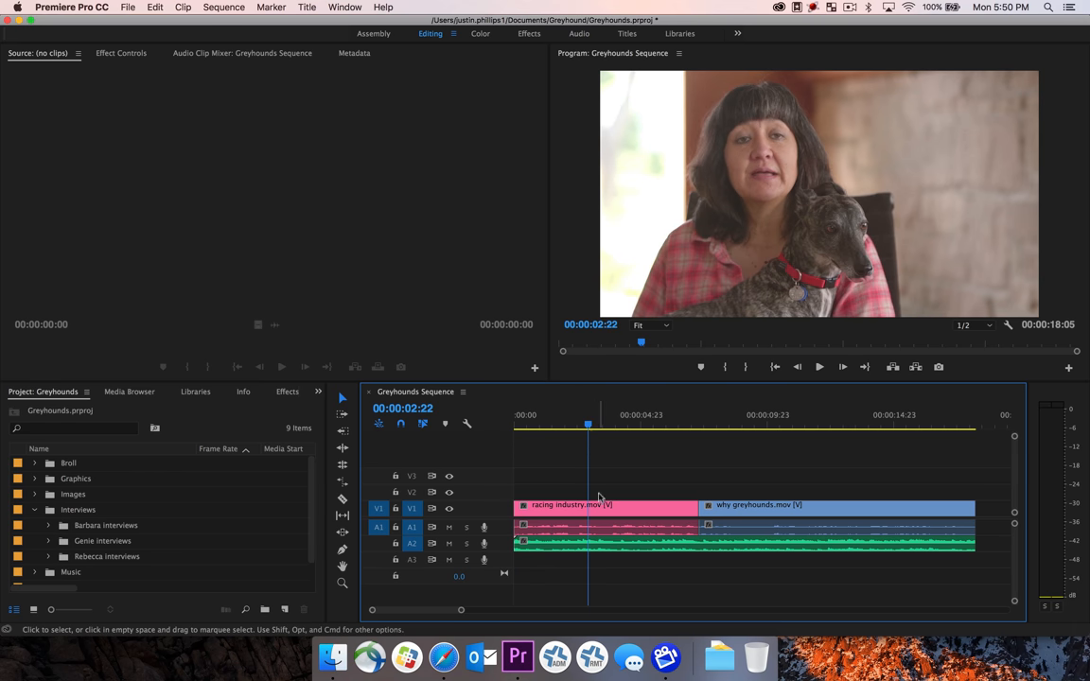
pyautogui.moveTo(591, 511)
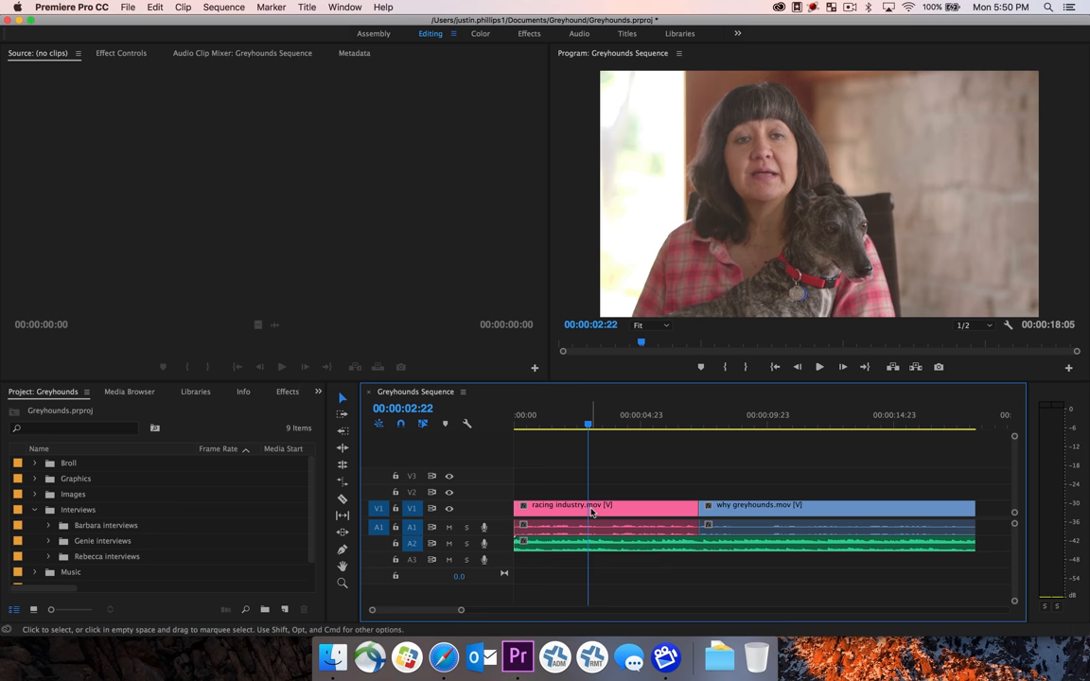
# - Play the Greyhounds sequence from the start, then park the playhead in the first interview clip
pyautogui.click(774, 428)
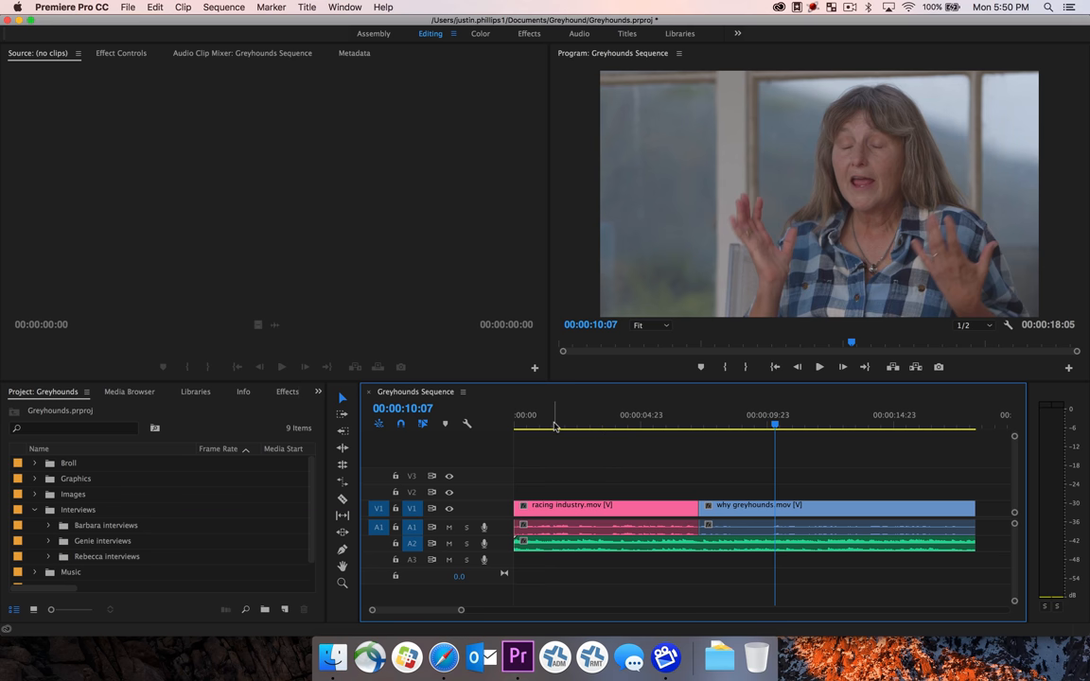
pyautogui.click(516, 425)
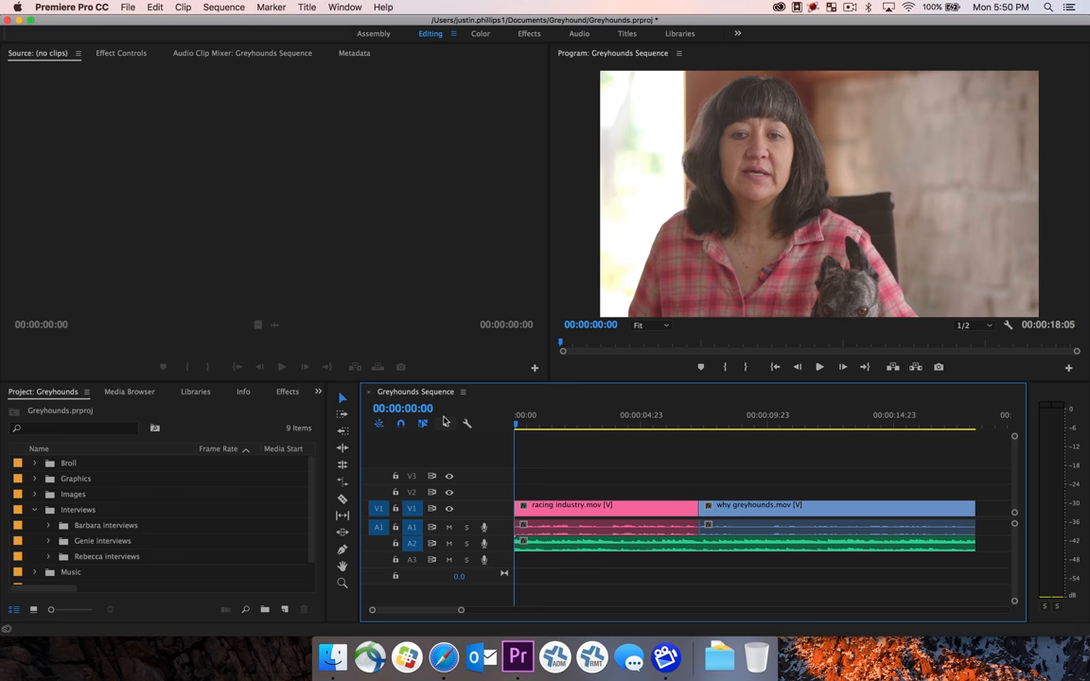
pyautogui.moveTo(1049, 434)
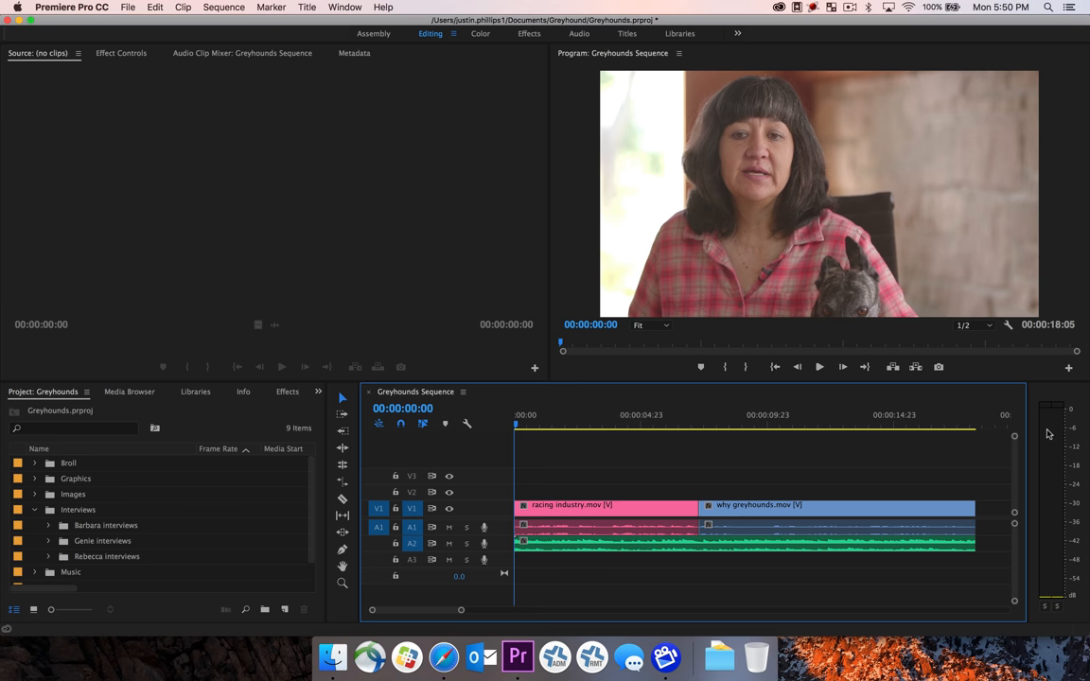
pyautogui.moveTo(1060, 450)
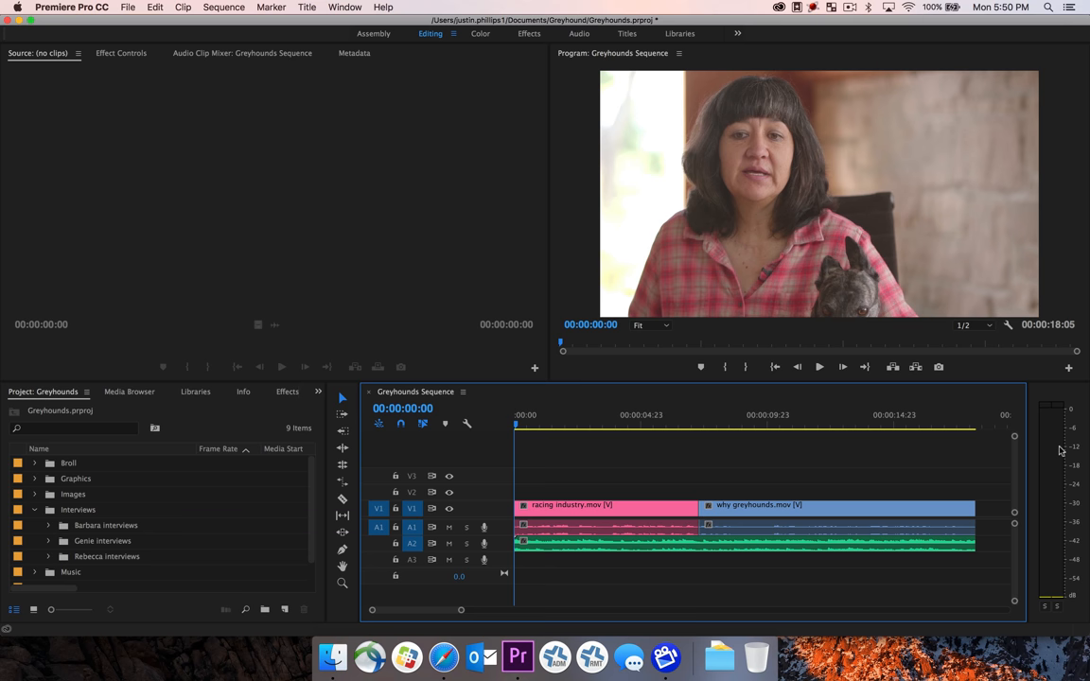
pyautogui.moveTo(1068, 423)
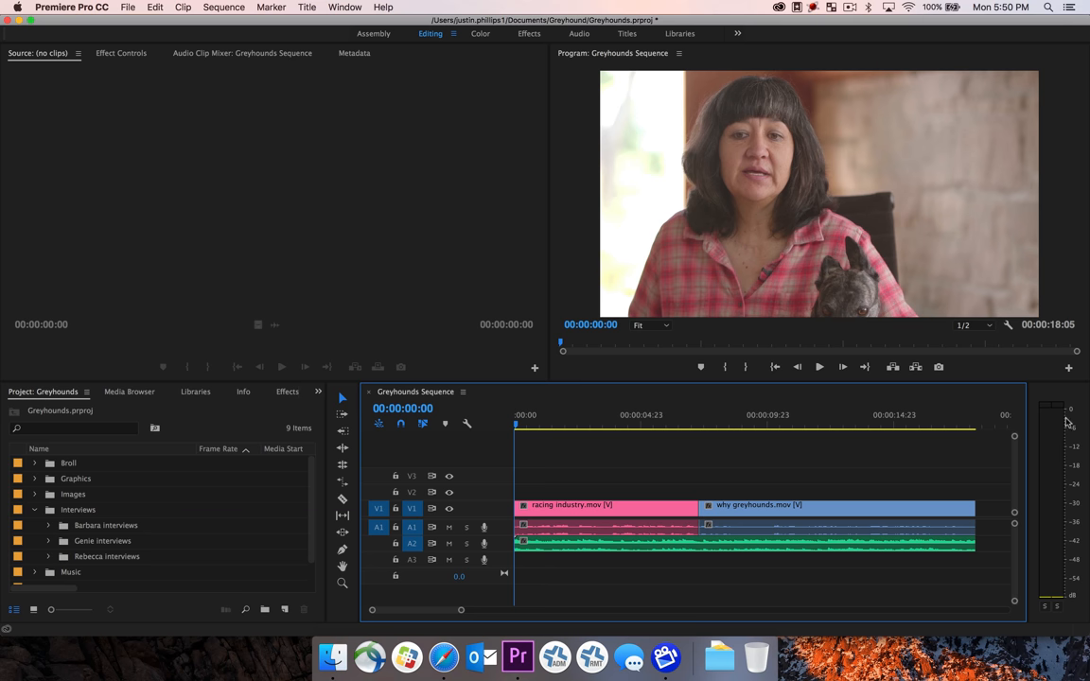
pyautogui.moveTo(1068, 420)
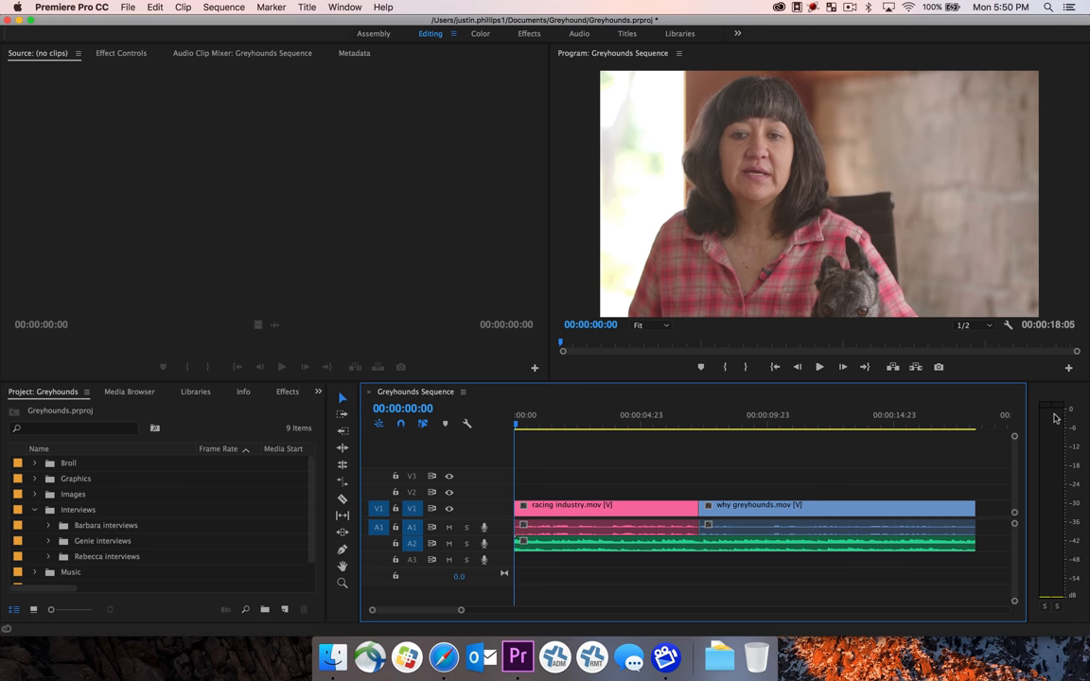
pyautogui.moveTo(530, 402)
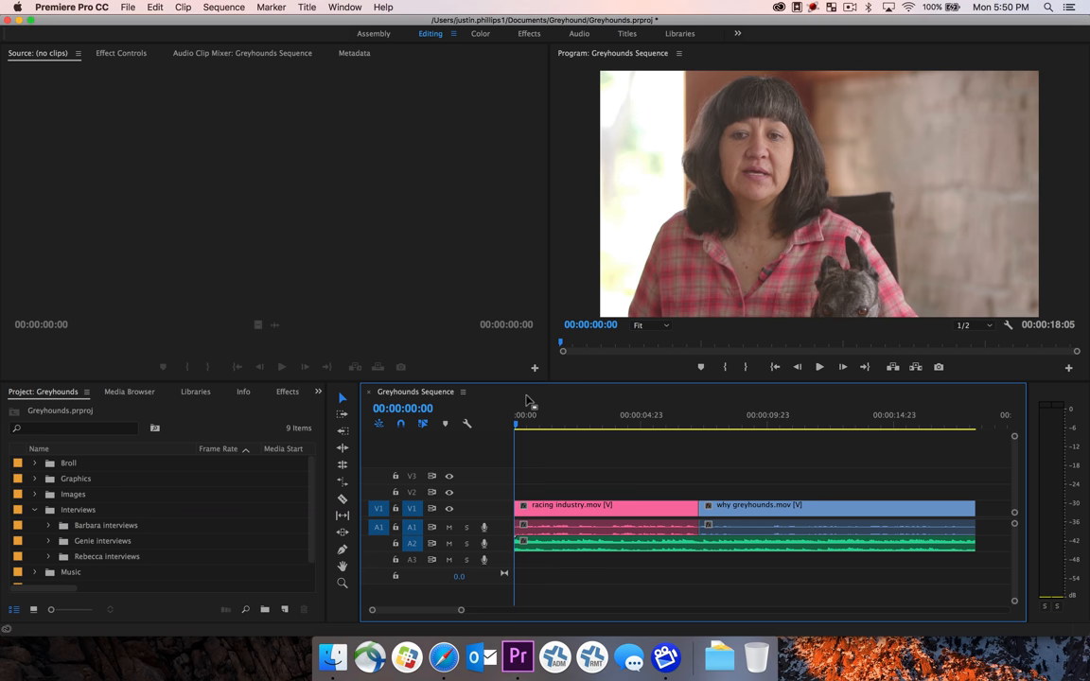
pyautogui.click(818, 367)
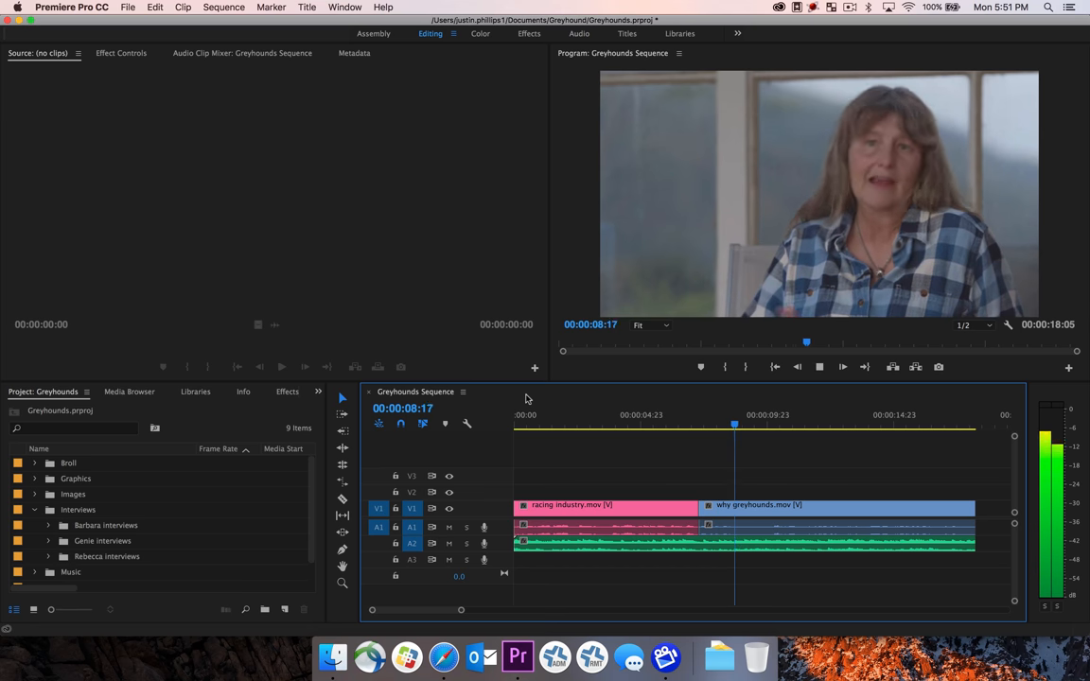
pyautogui.click(843, 367)
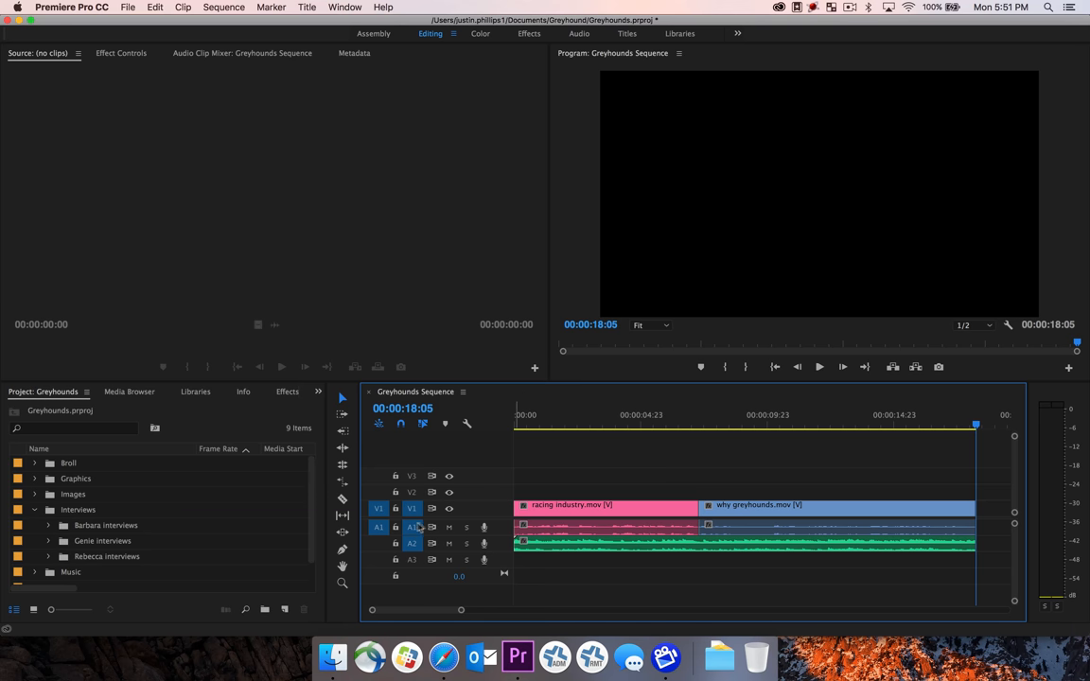
pyautogui.moveTo(411, 527)
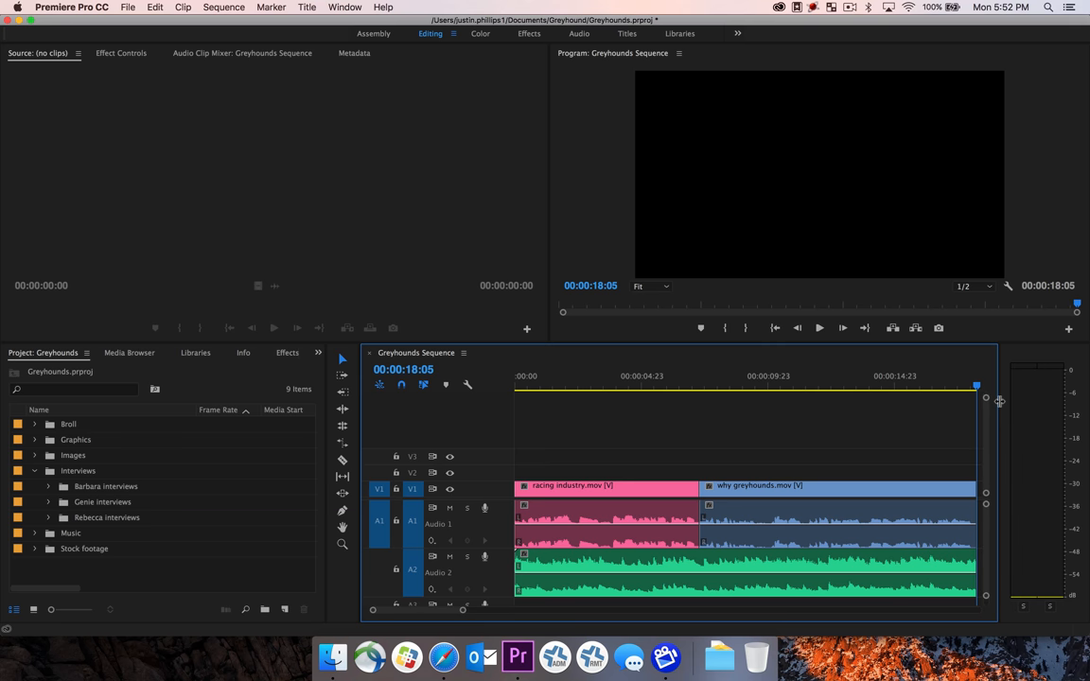
pyautogui.click(558, 385)
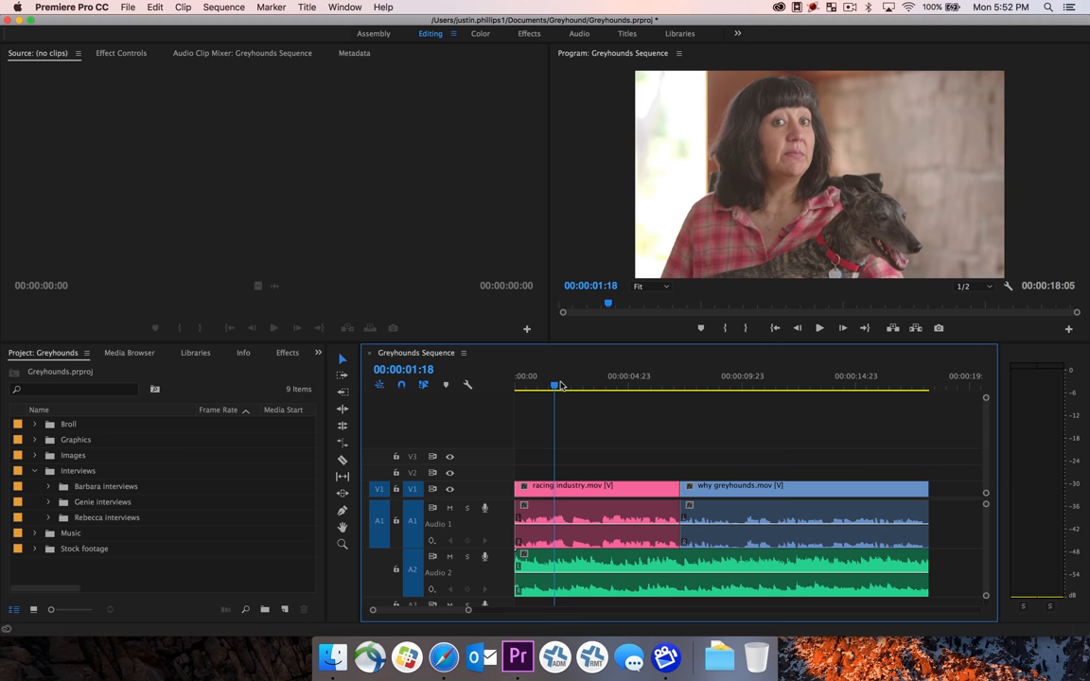
pyautogui.moveTo(566, 449)
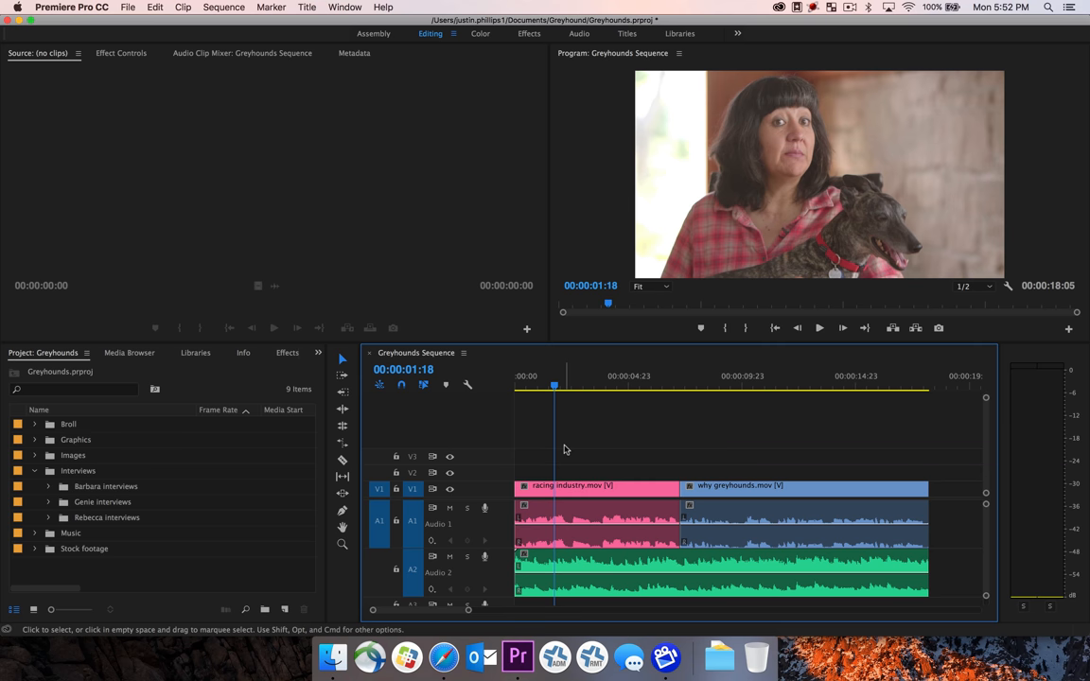
pyautogui.moveTo(467, 514)
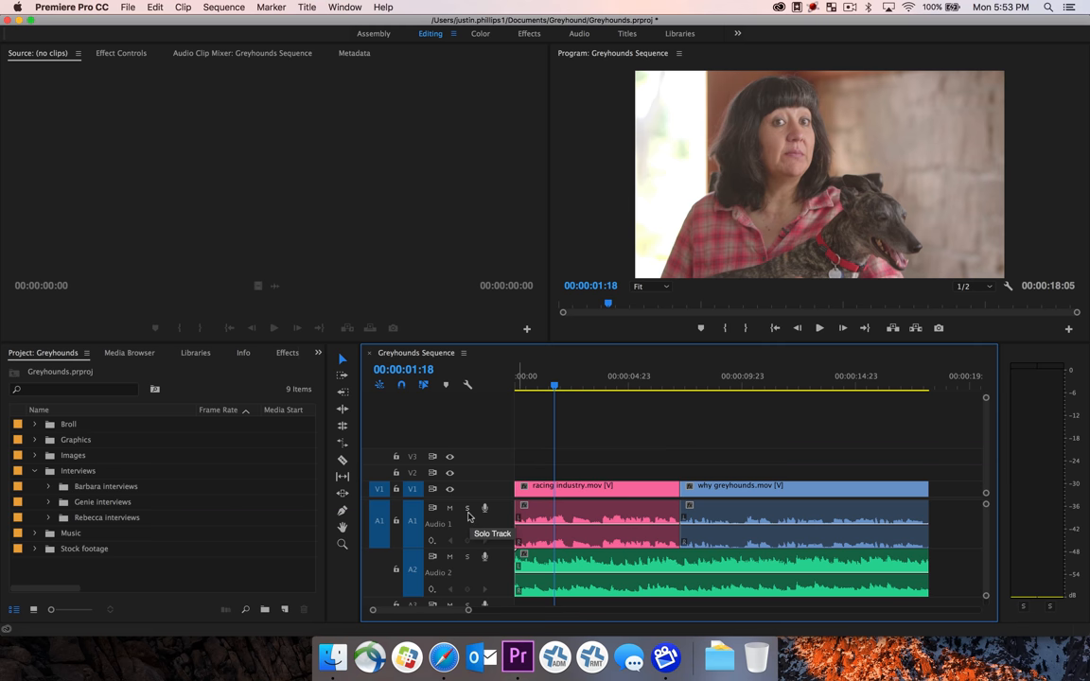
# - Solo the A1 interview track and play the first interview clip with only voices audible
pyautogui.click(467, 508)
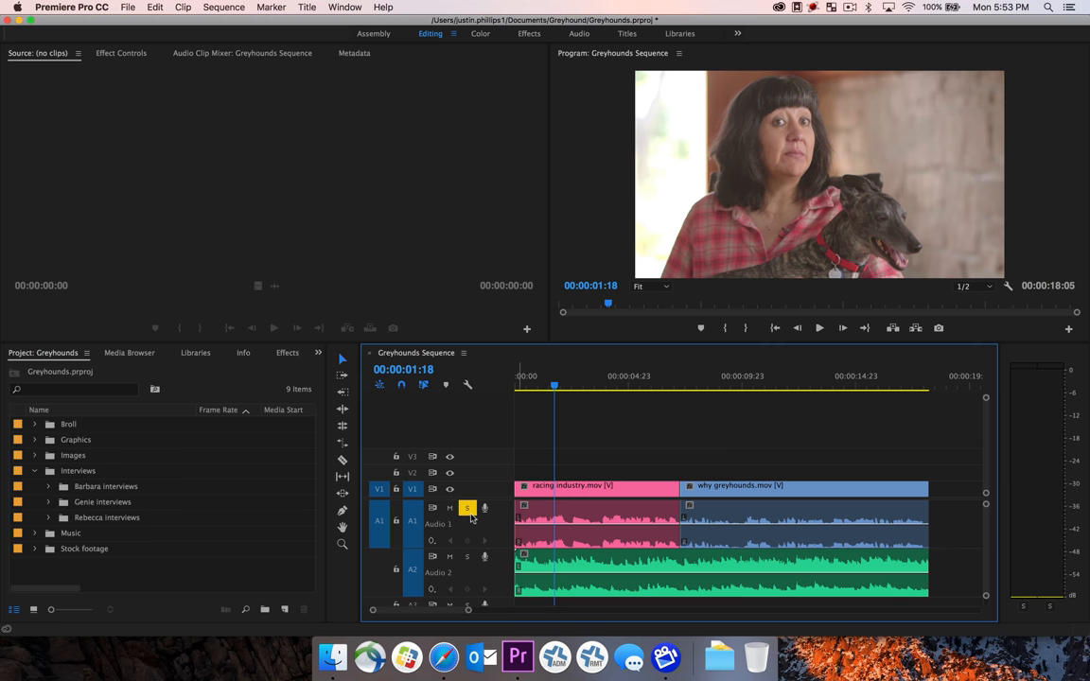
pyautogui.click(818, 327)
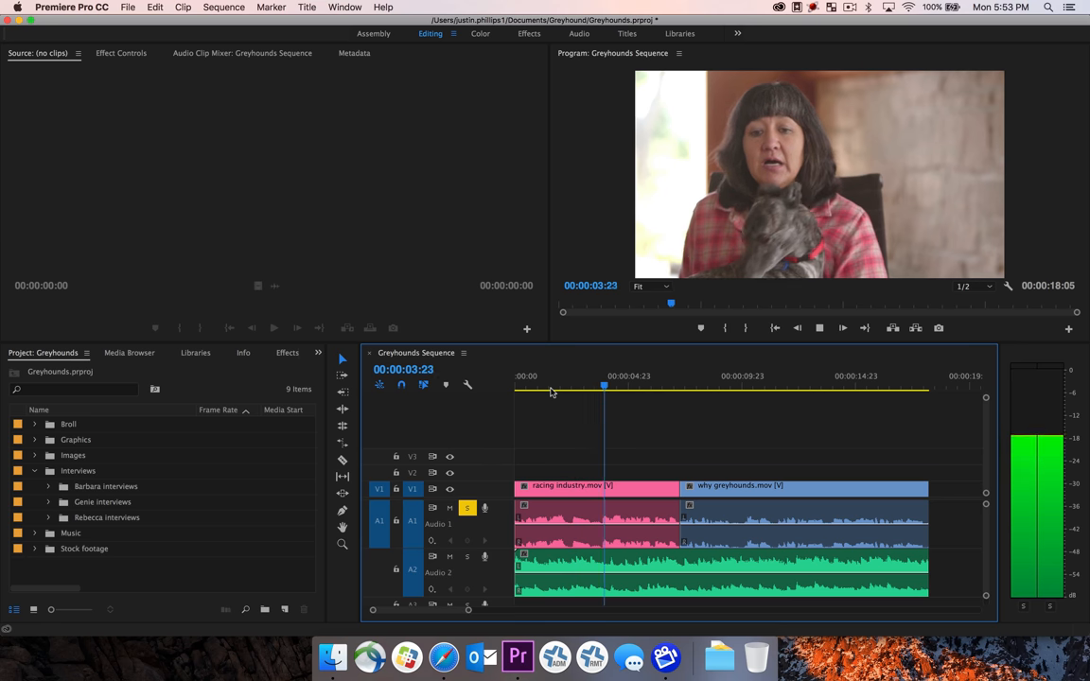
pyautogui.click(726, 389)
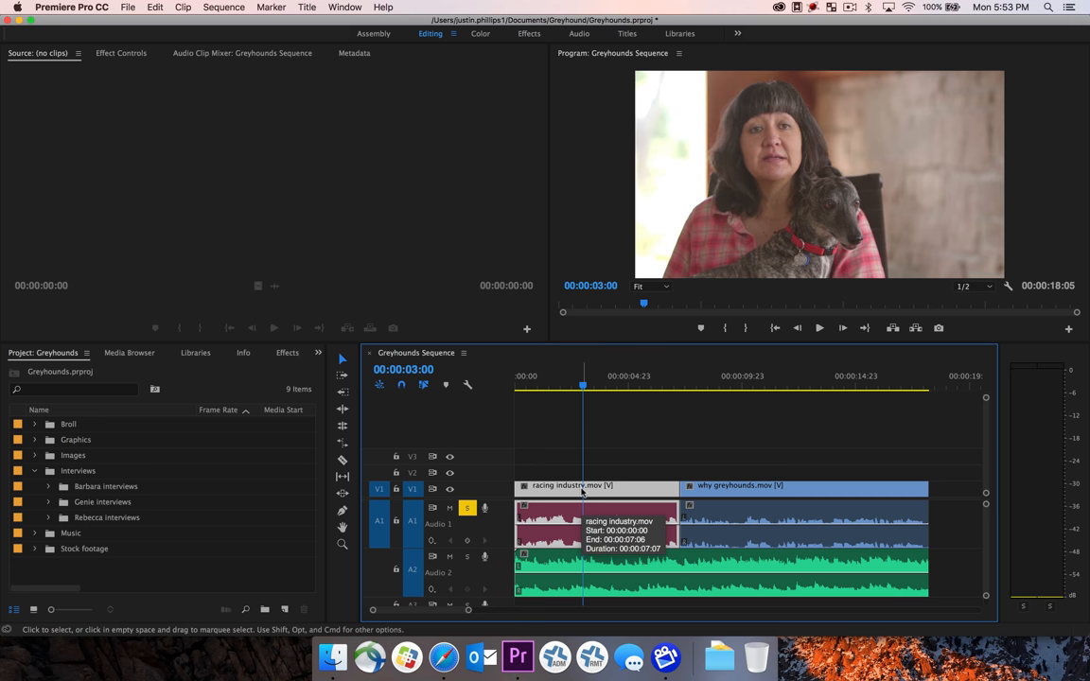
pyautogui.rightClick(582, 487)
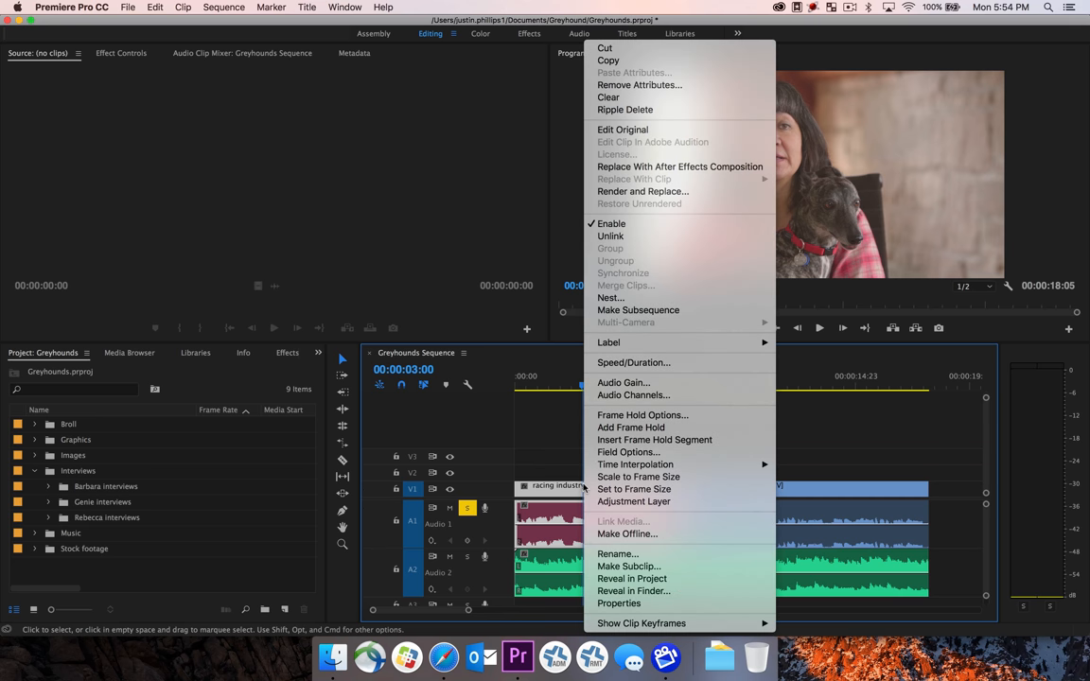
pyautogui.moveTo(624, 382)
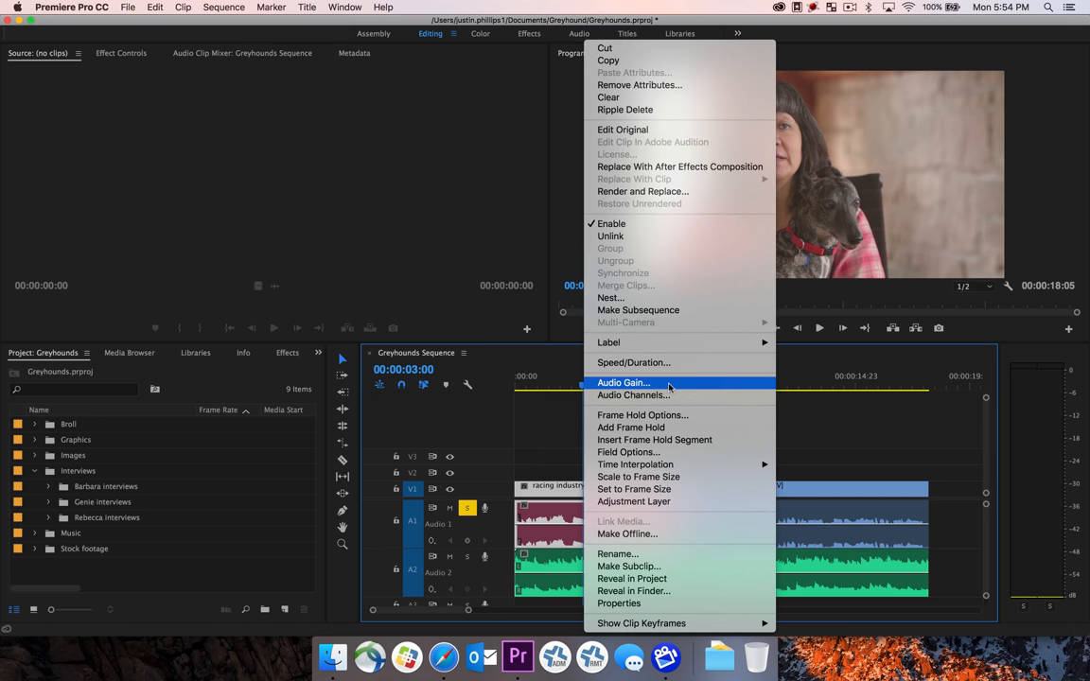
pyautogui.click(624, 383)
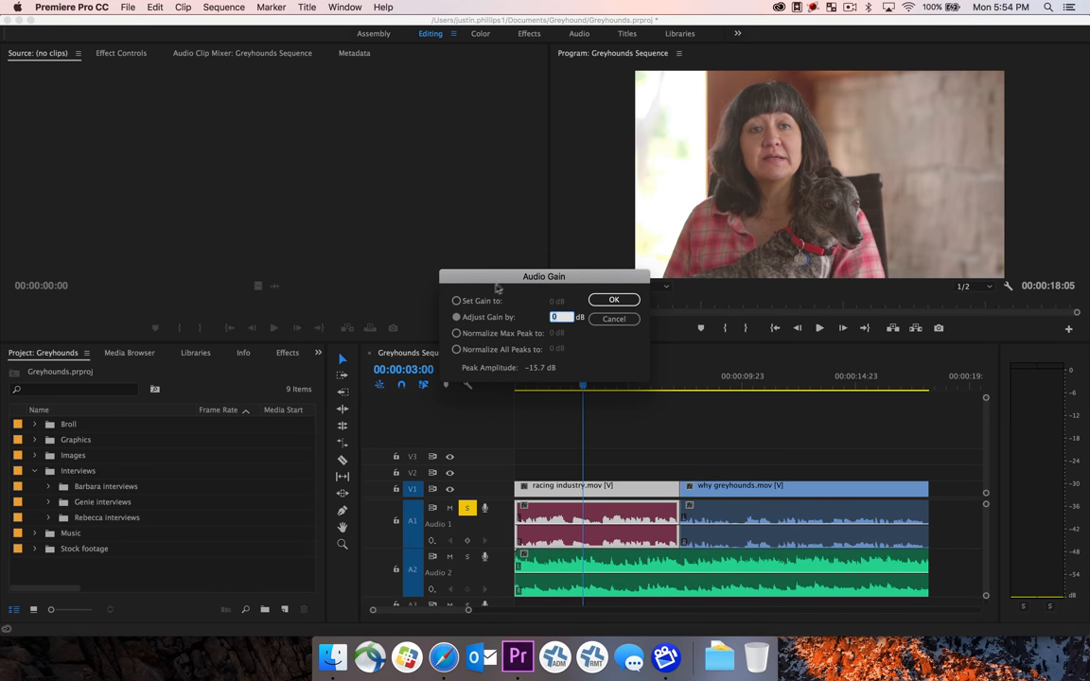
pyautogui.moveTo(468, 379)
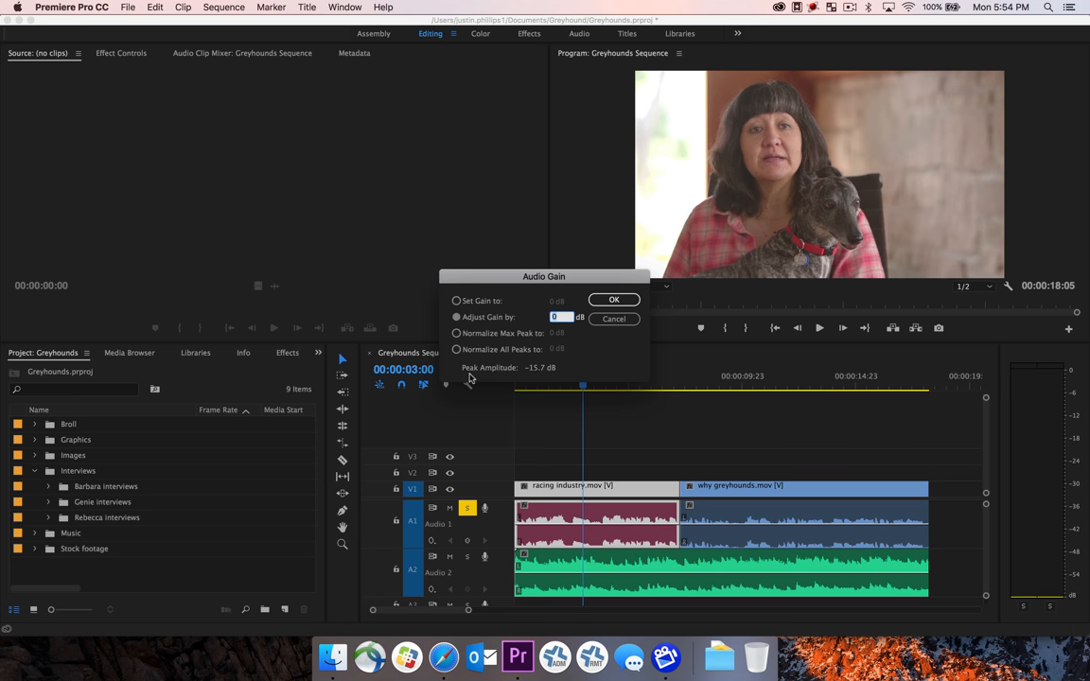
pyautogui.moveTo(542, 379)
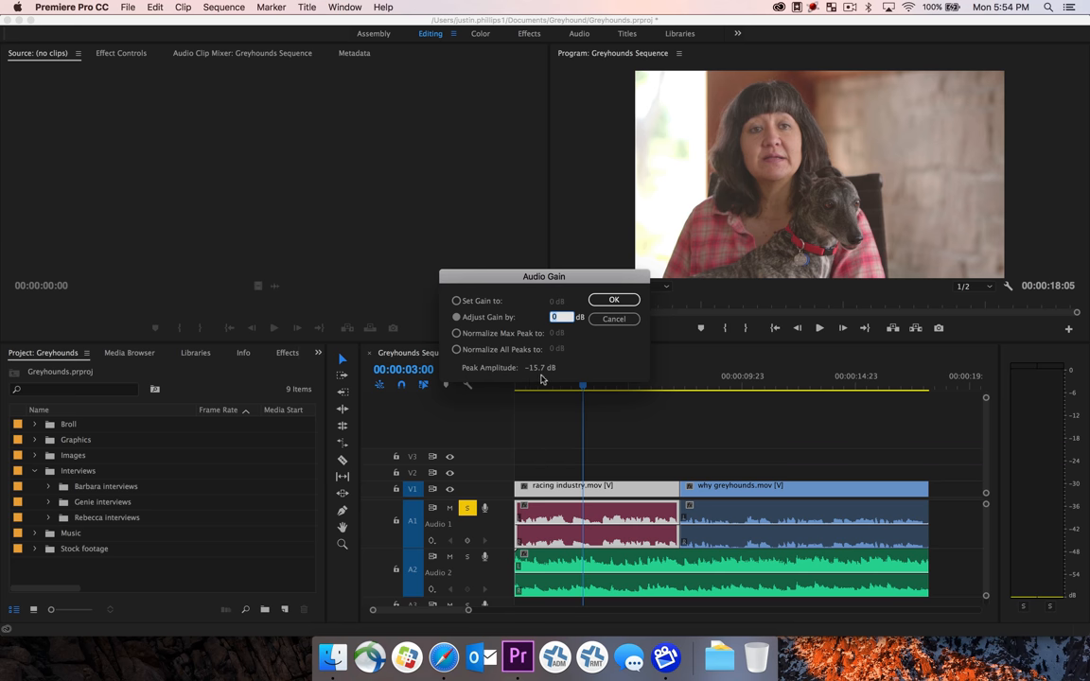
pyautogui.moveTo(552, 381)
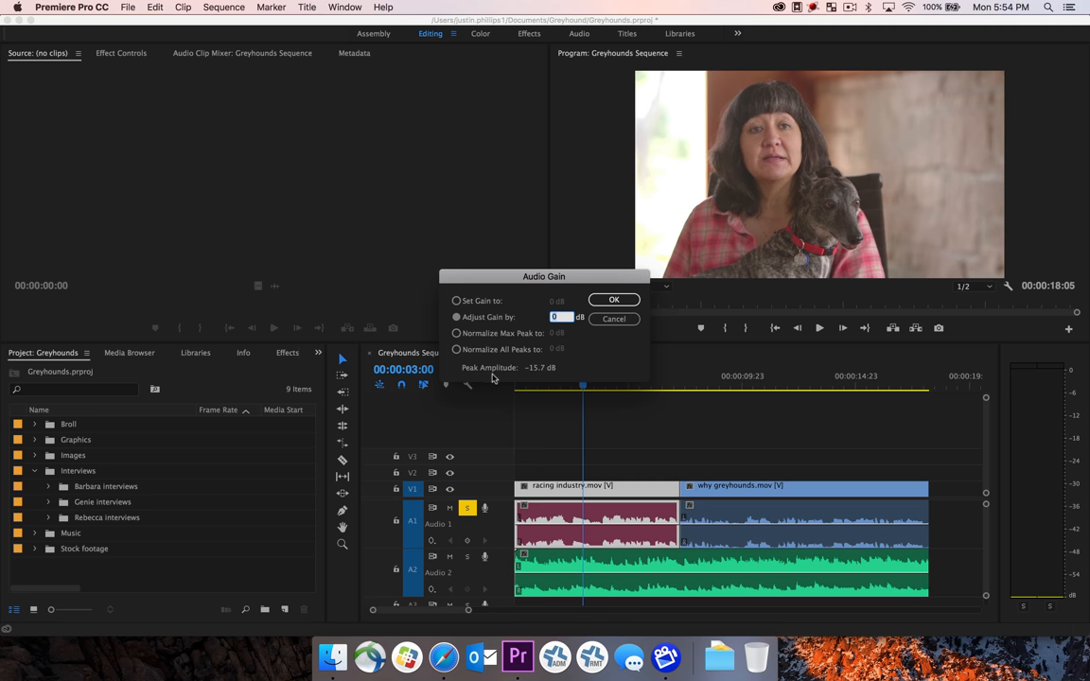
pyautogui.moveTo(552, 379)
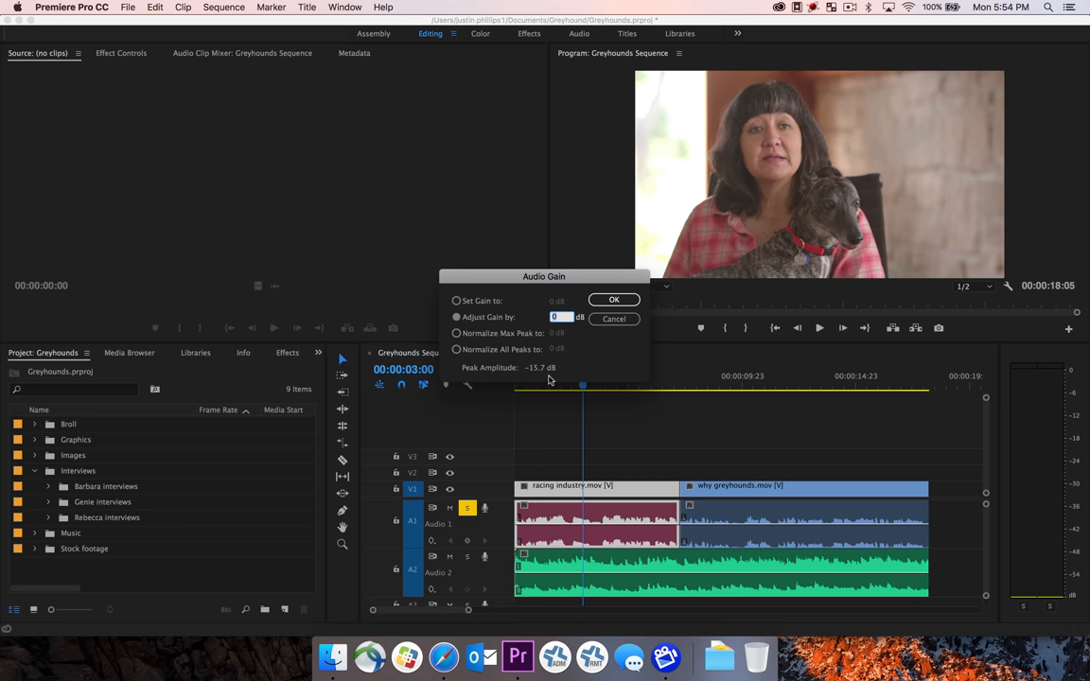
pyautogui.moveTo(1067, 396)
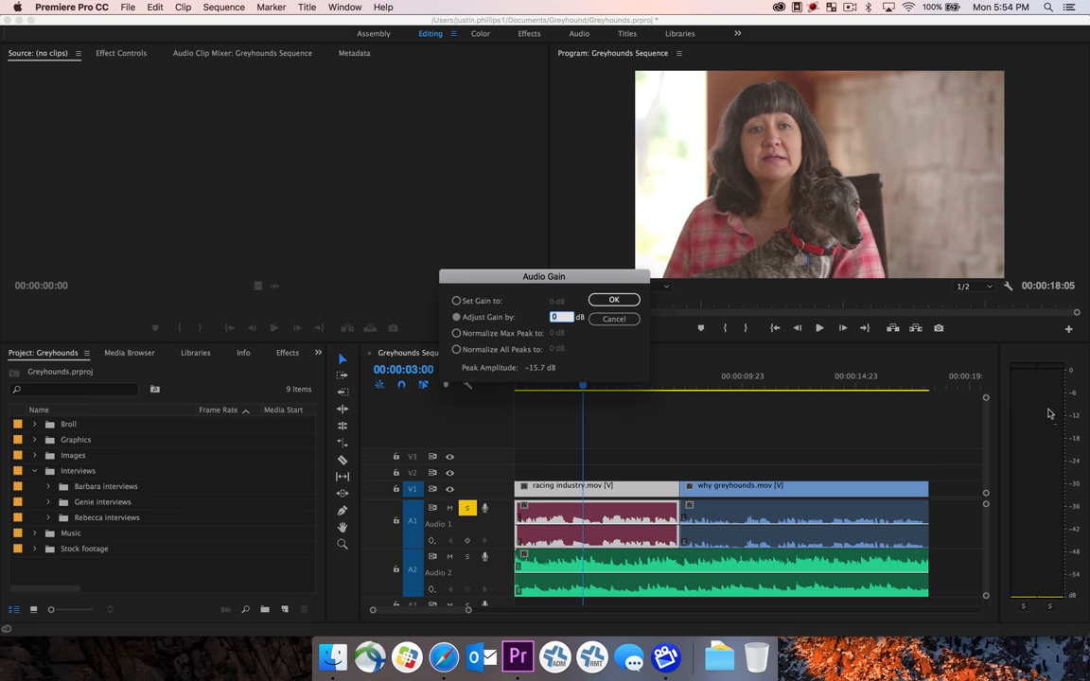
pyautogui.moveTo(1041, 417)
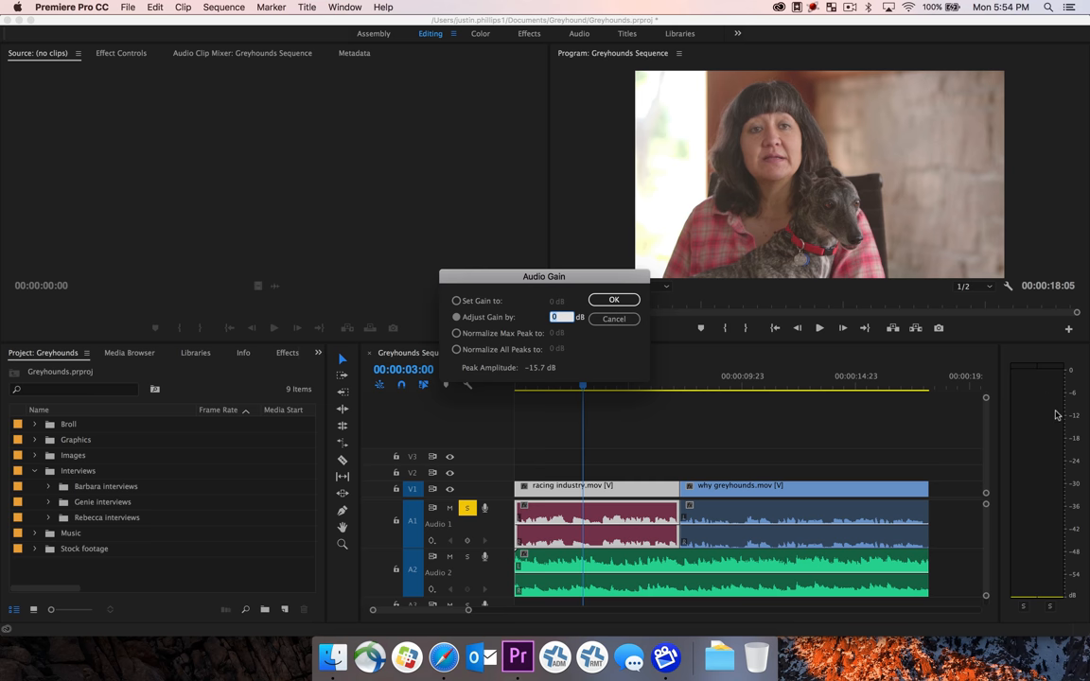
pyautogui.moveTo(1045, 439)
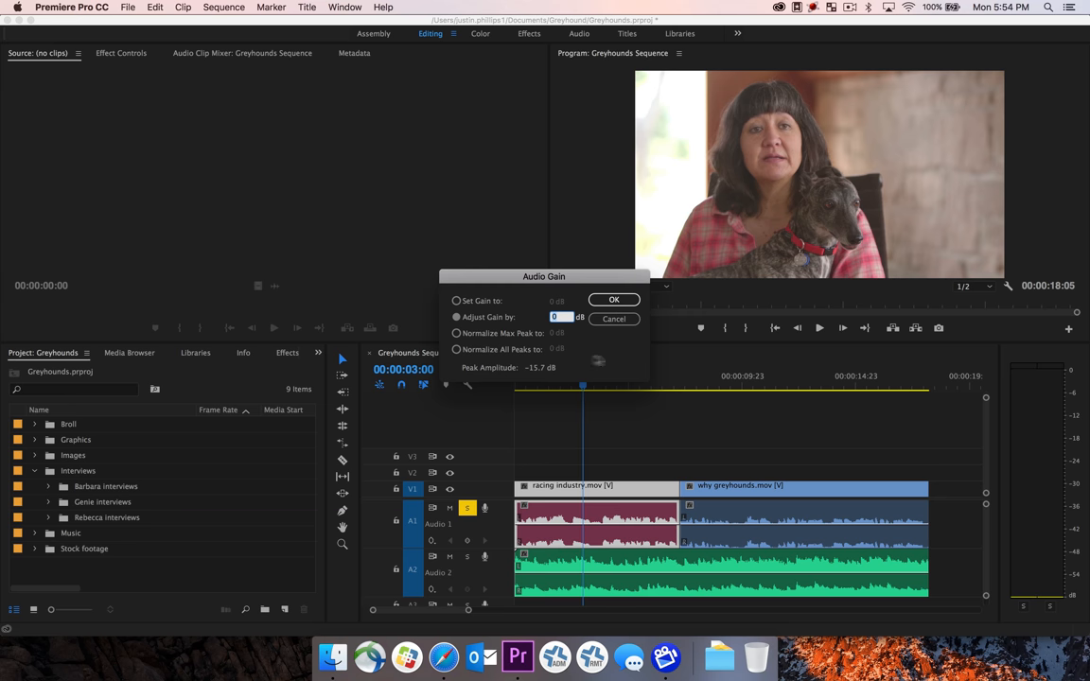
# - Give the racing industry interview clip an absolute set gain of 4 dB
pyautogui.click(457, 301)
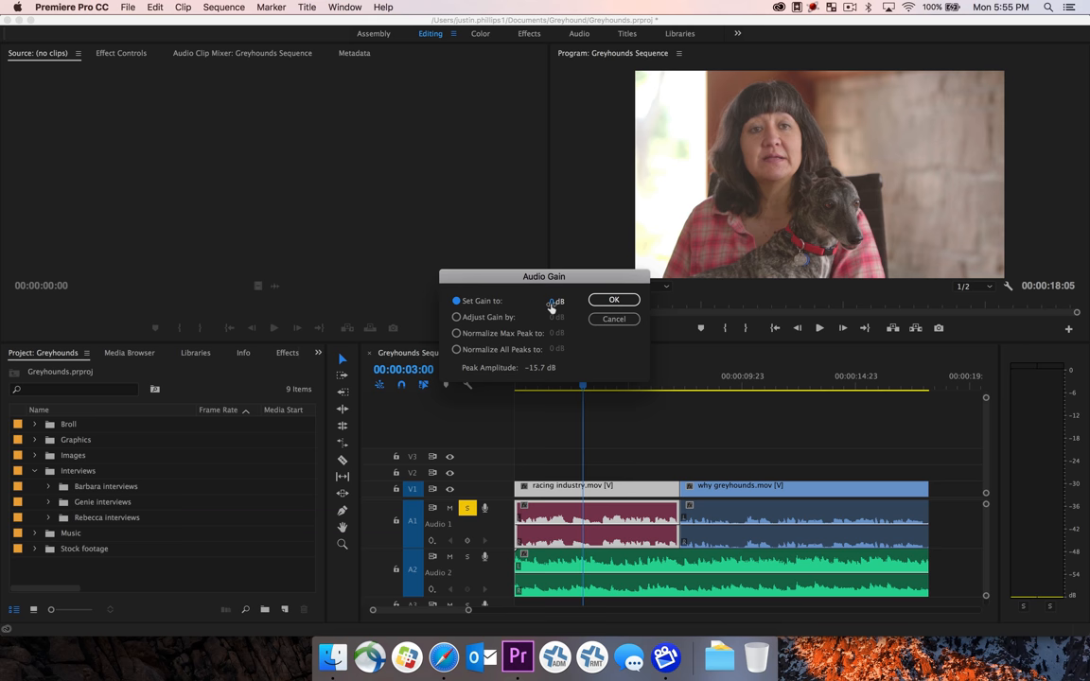
pyautogui.click(561, 300)
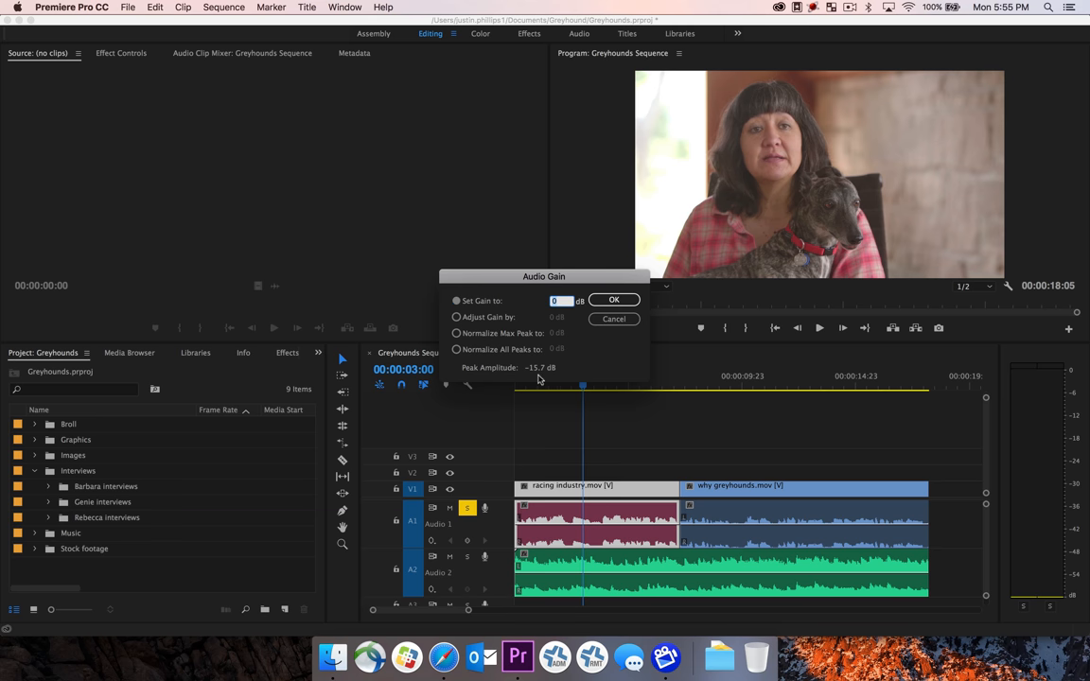
pyautogui.moveTo(542, 379)
pyautogui.write('4')
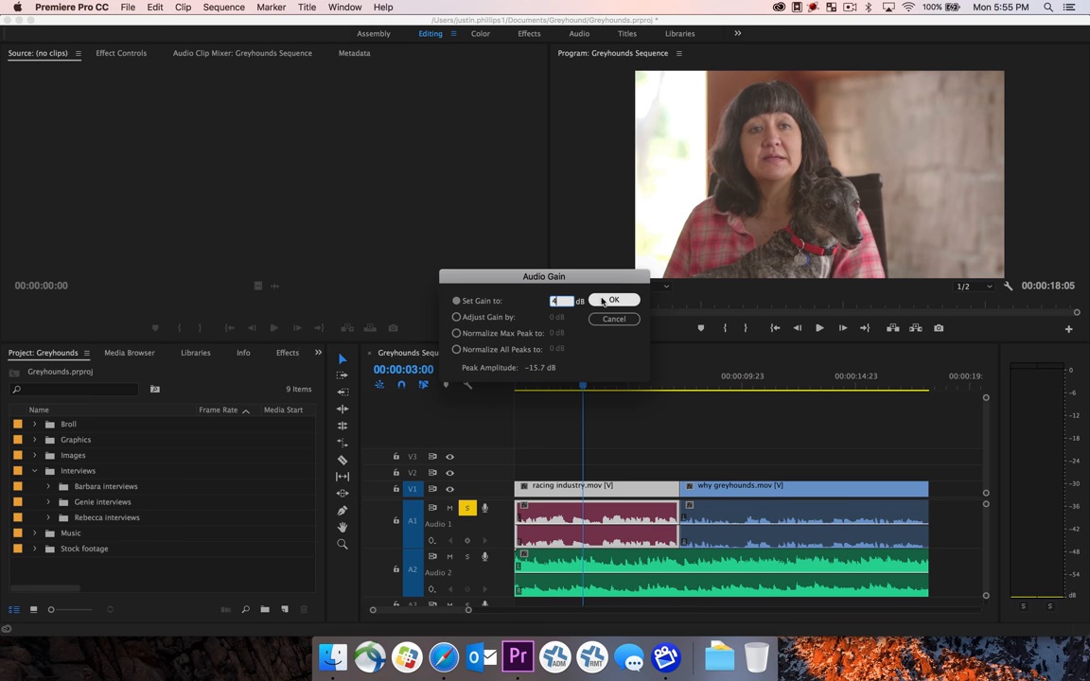
pyautogui.click(613, 300)
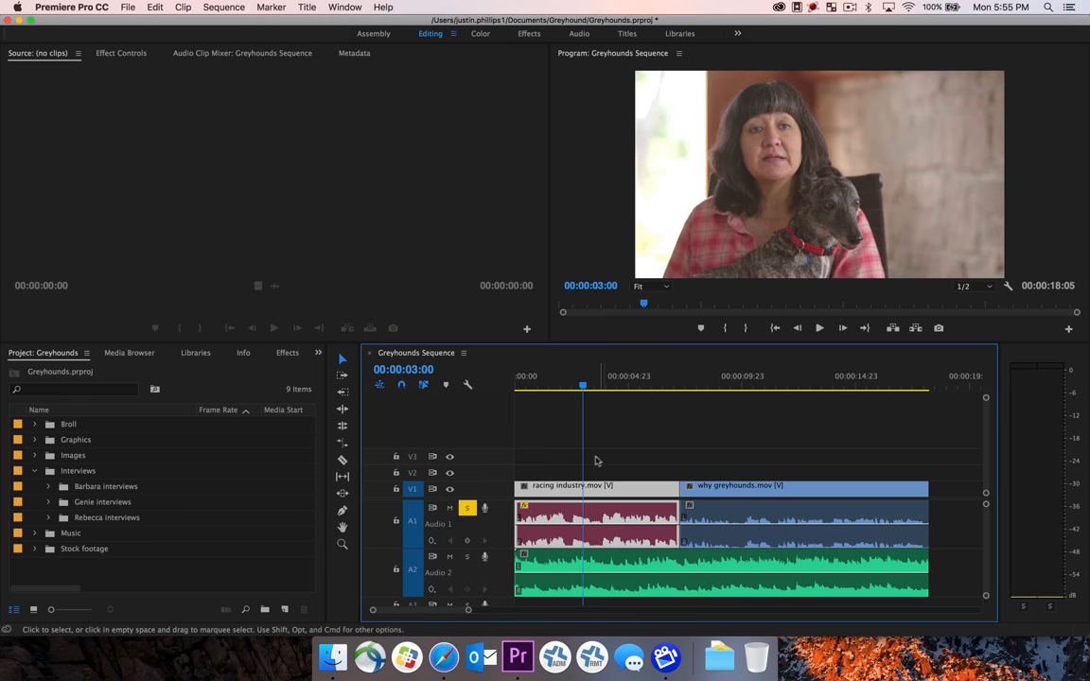
pyautogui.moveTo(622, 526)
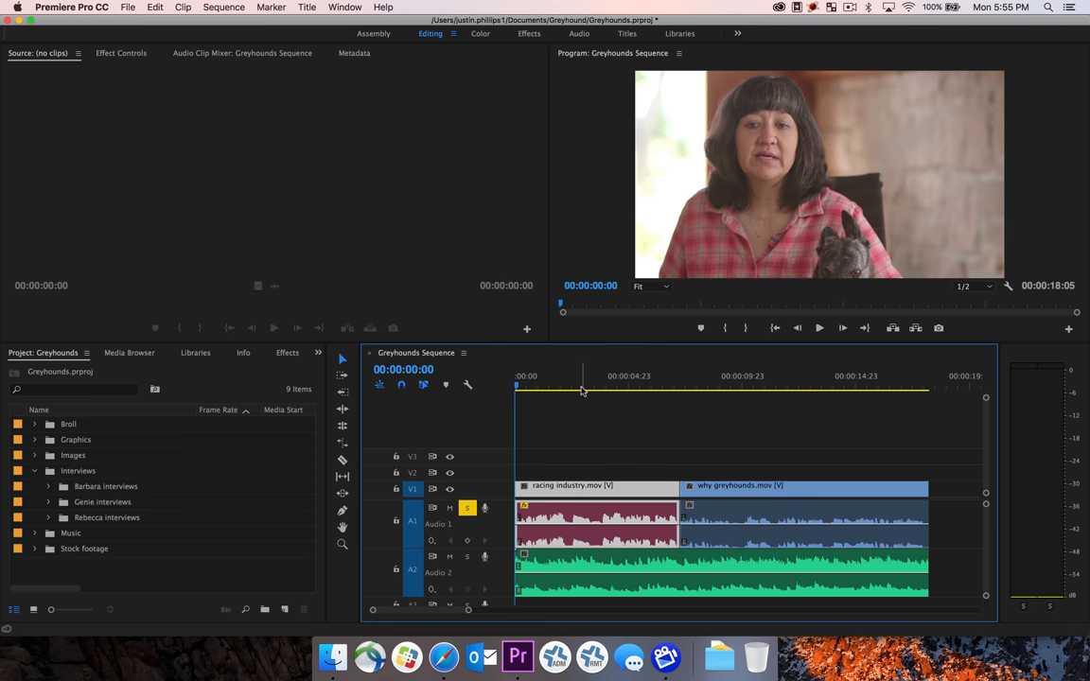
pyautogui.click(819, 328)
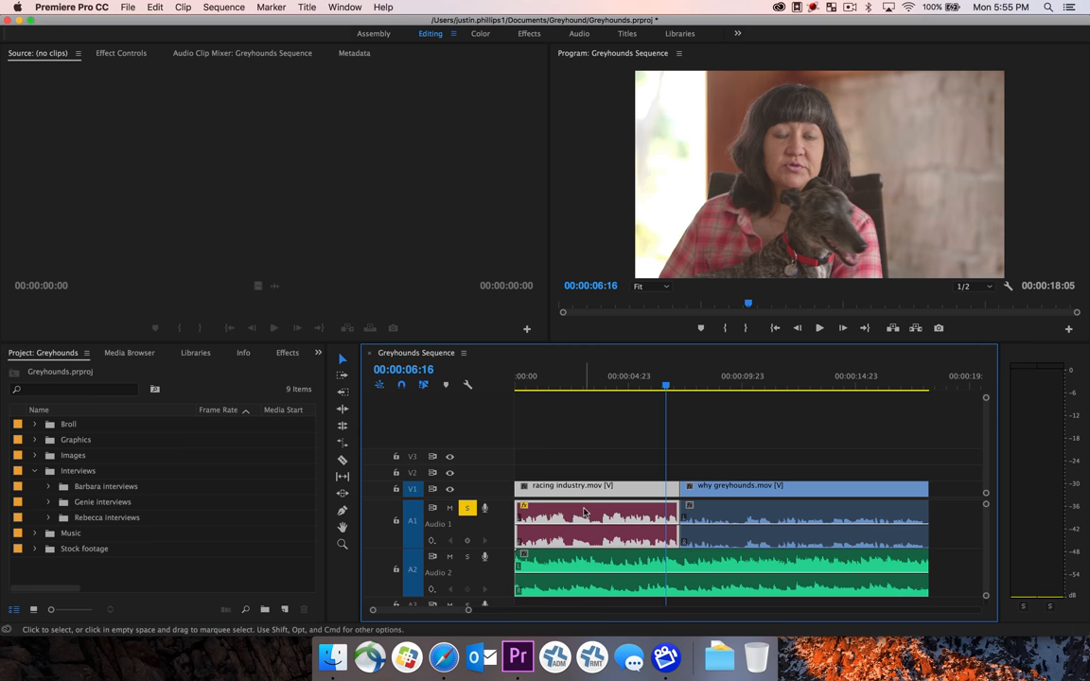
pyautogui.moveTo(584, 512)
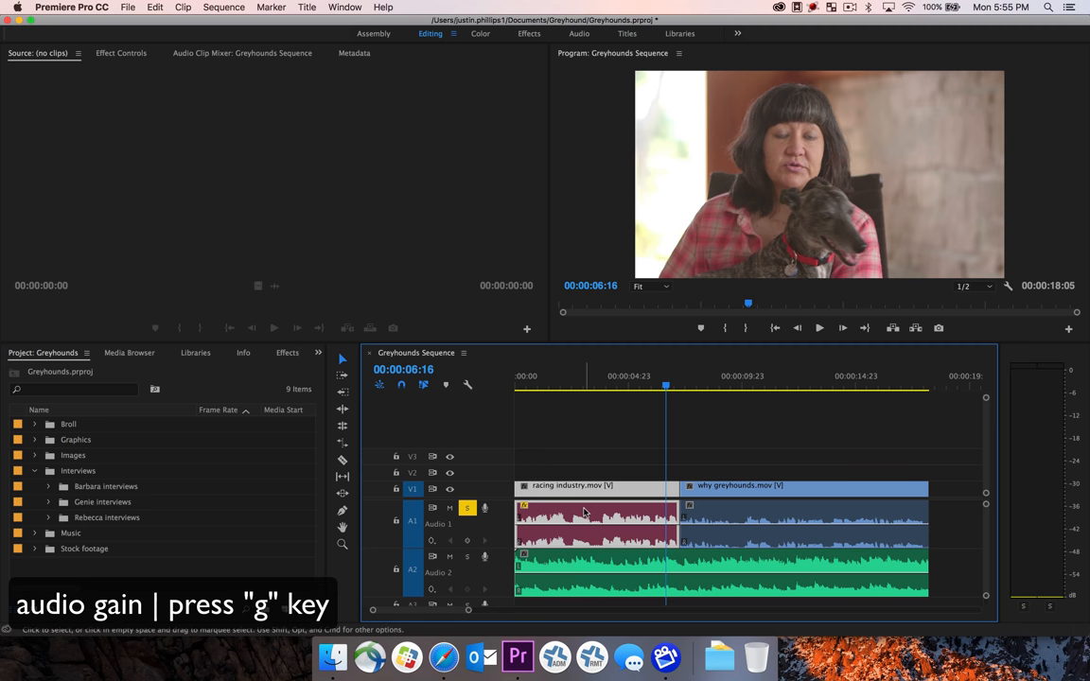
# - Reopen Audio Gain with G and set the racing interview clip to 6 dB
pyautogui.press('g')
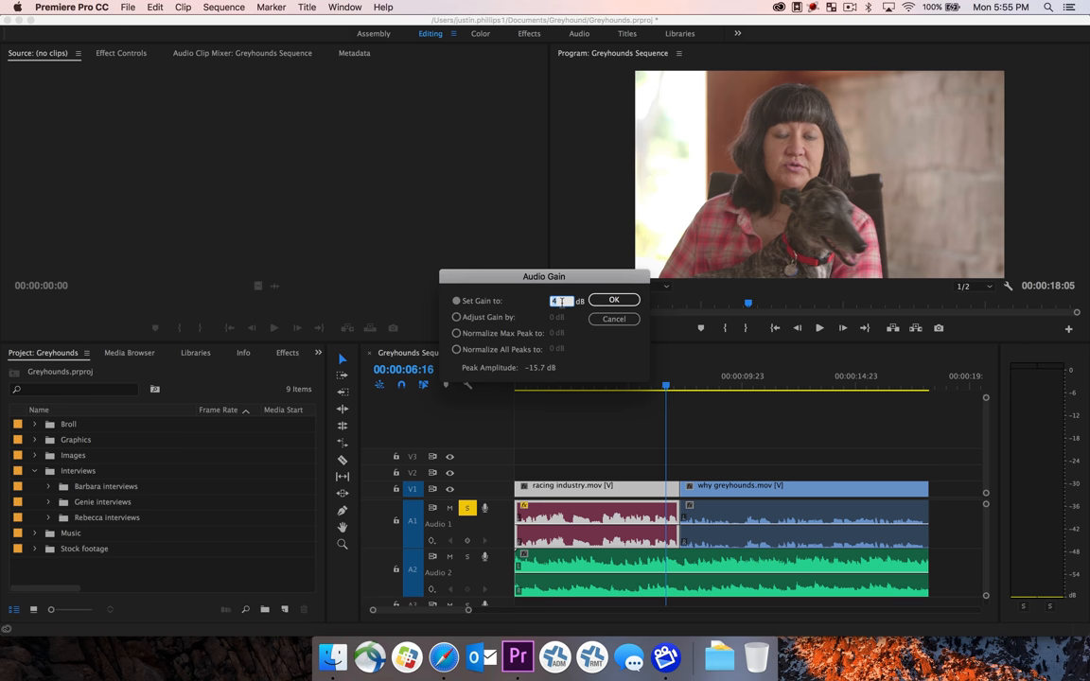
pyautogui.write('6')
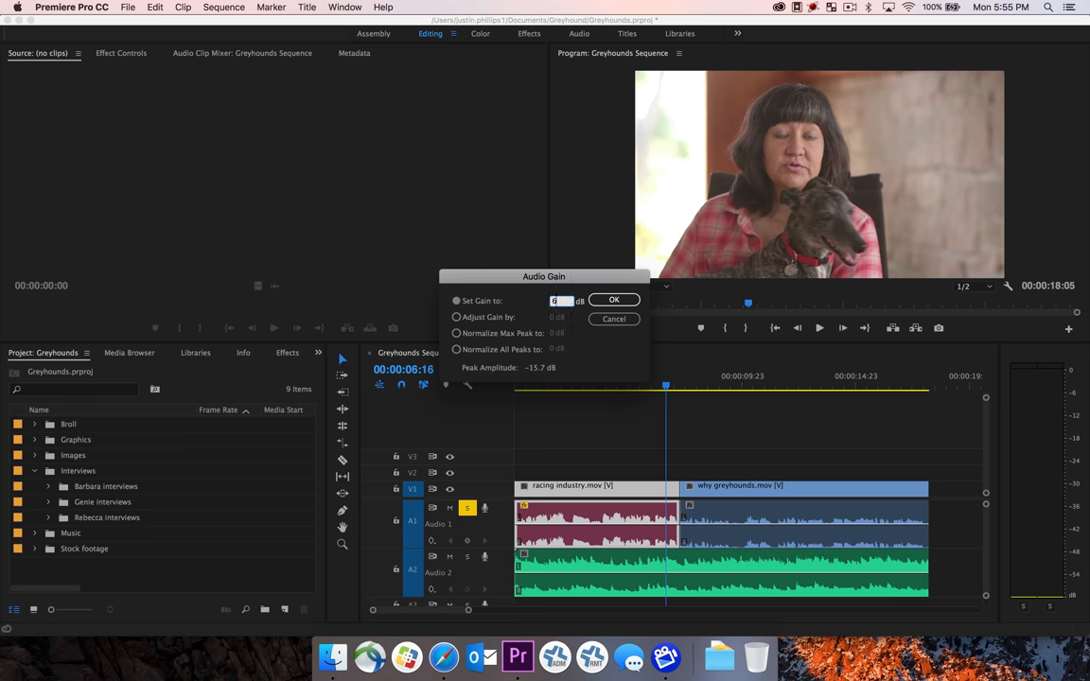
pyautogui.click(613, 300)
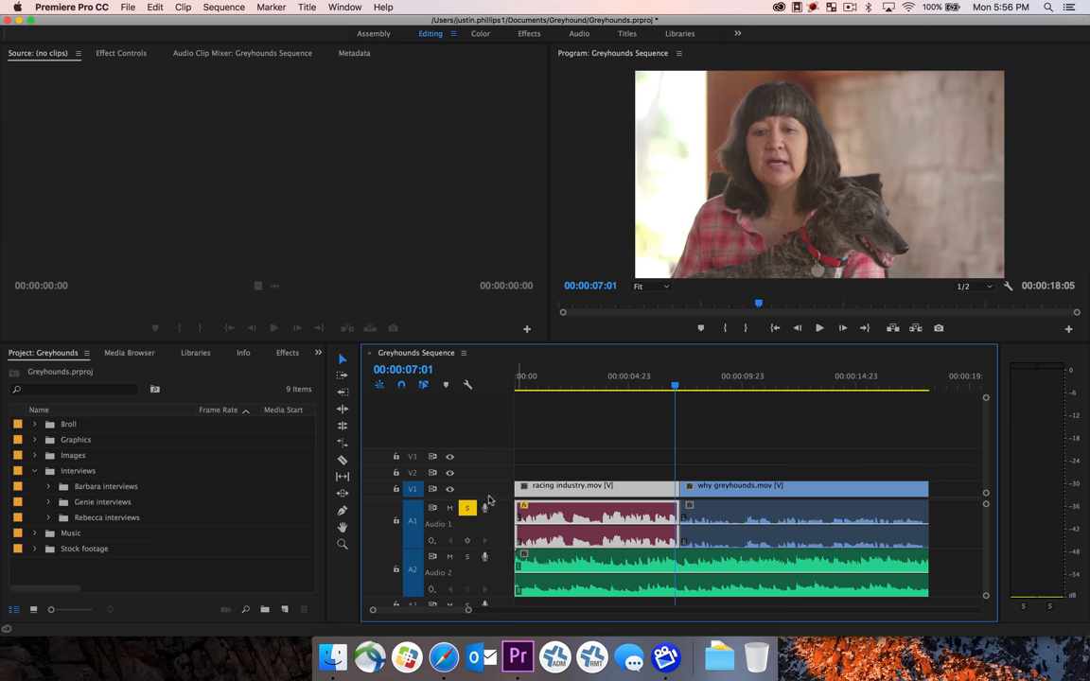
pyautogui.moveTo(467, 508)
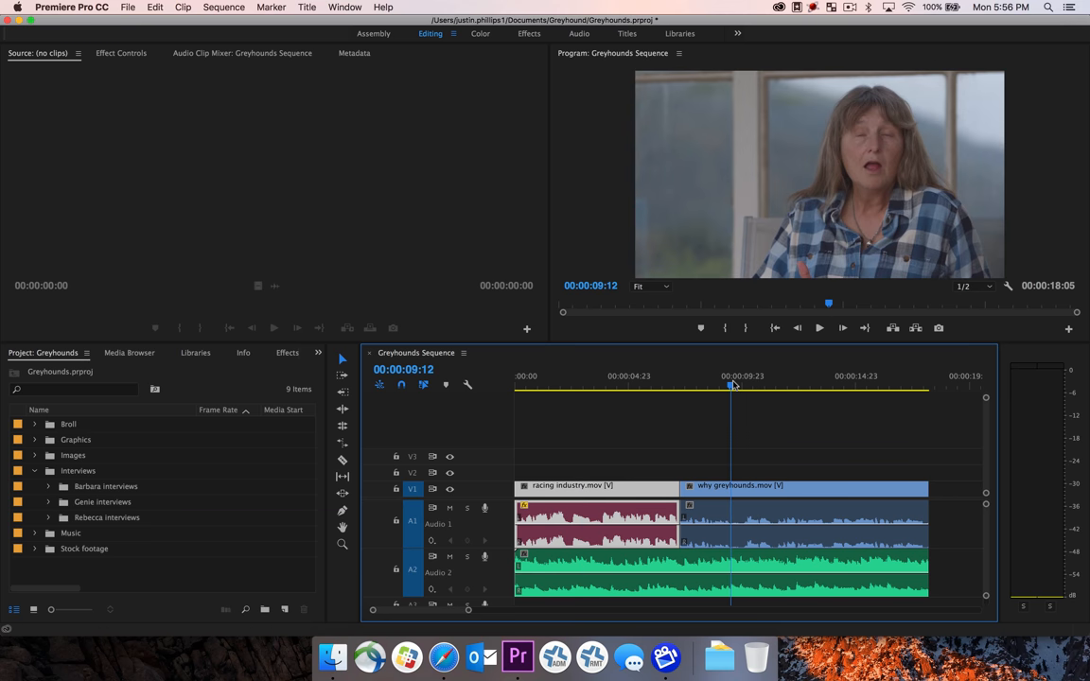
pyautogui.moveTo(467, 509)
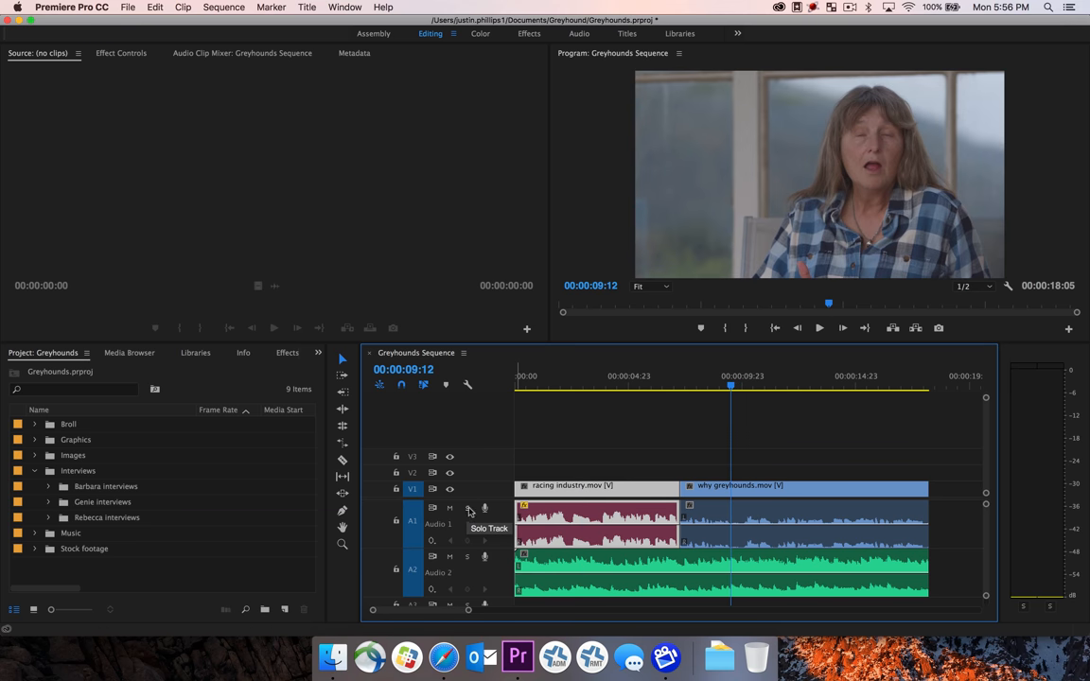
# - Re-solo Audio 1 and give the why greyhounds clip a 6 dB set gain
pyautogui.click(467, 508)
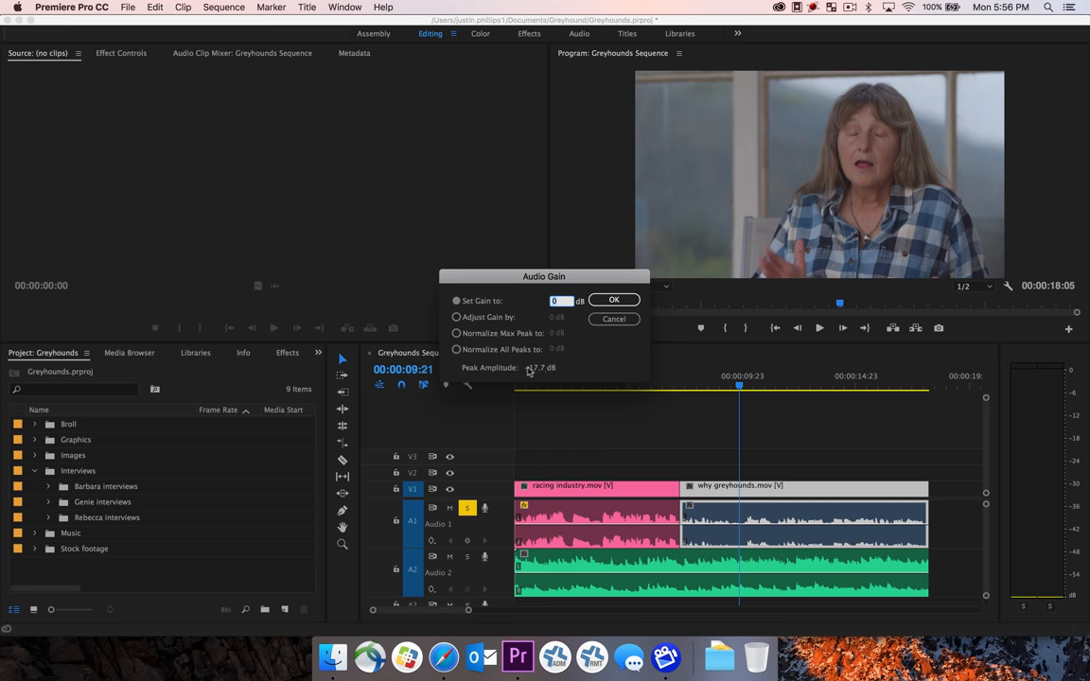
pyautogui.moveTo(528, 378)
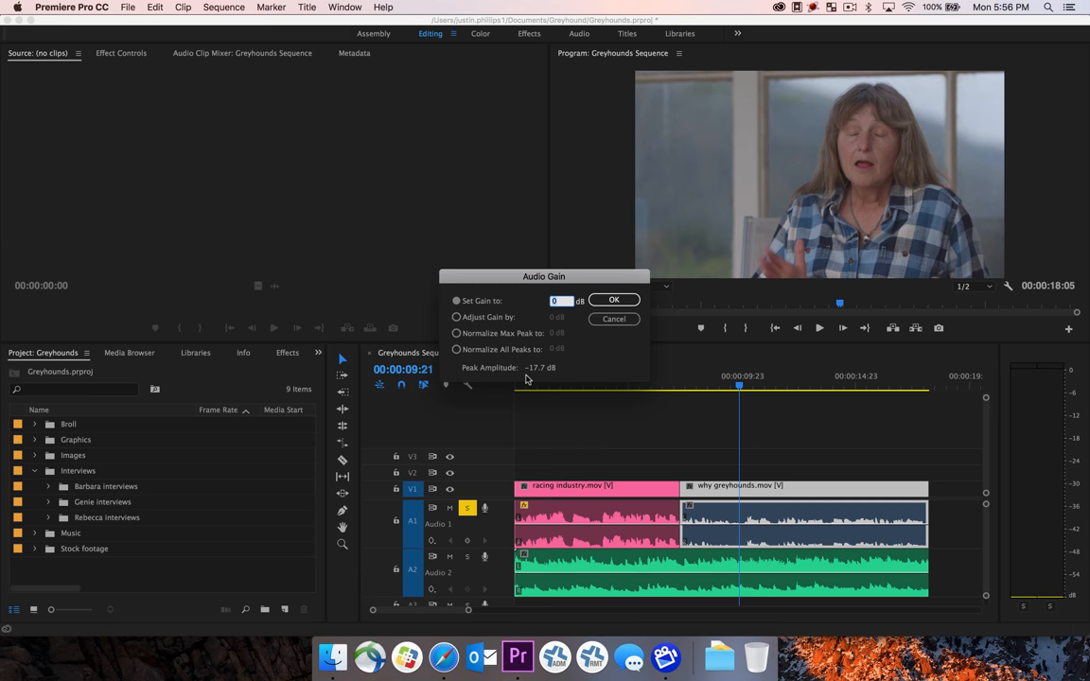
pyautogui.moveTo(553, 380)
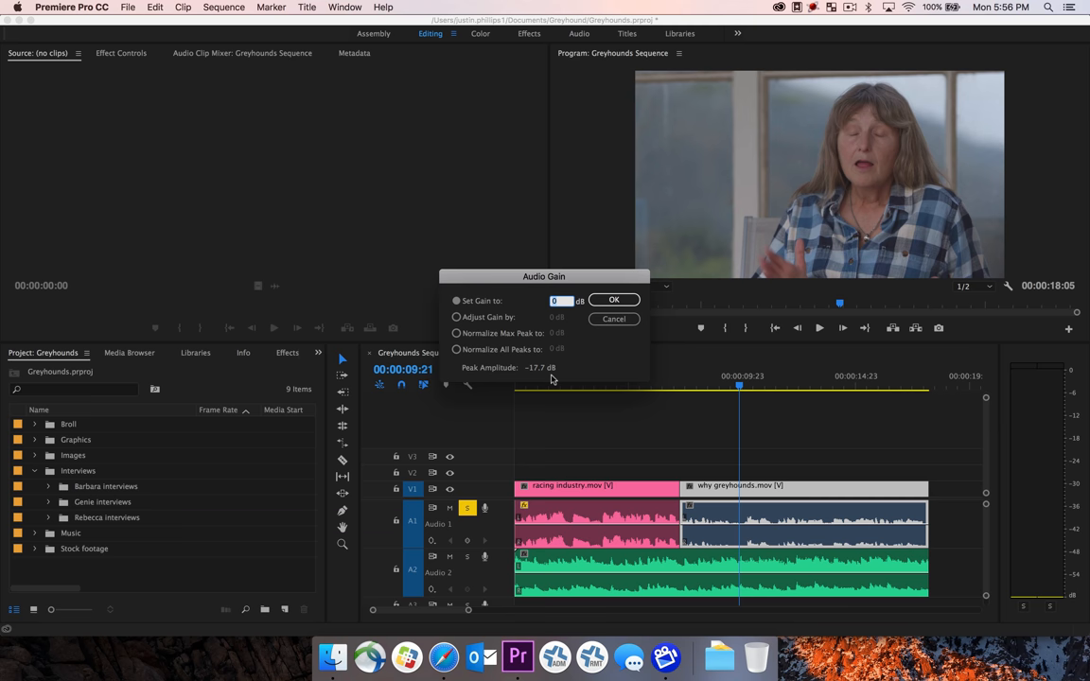
pyautogui.click(556, 300)
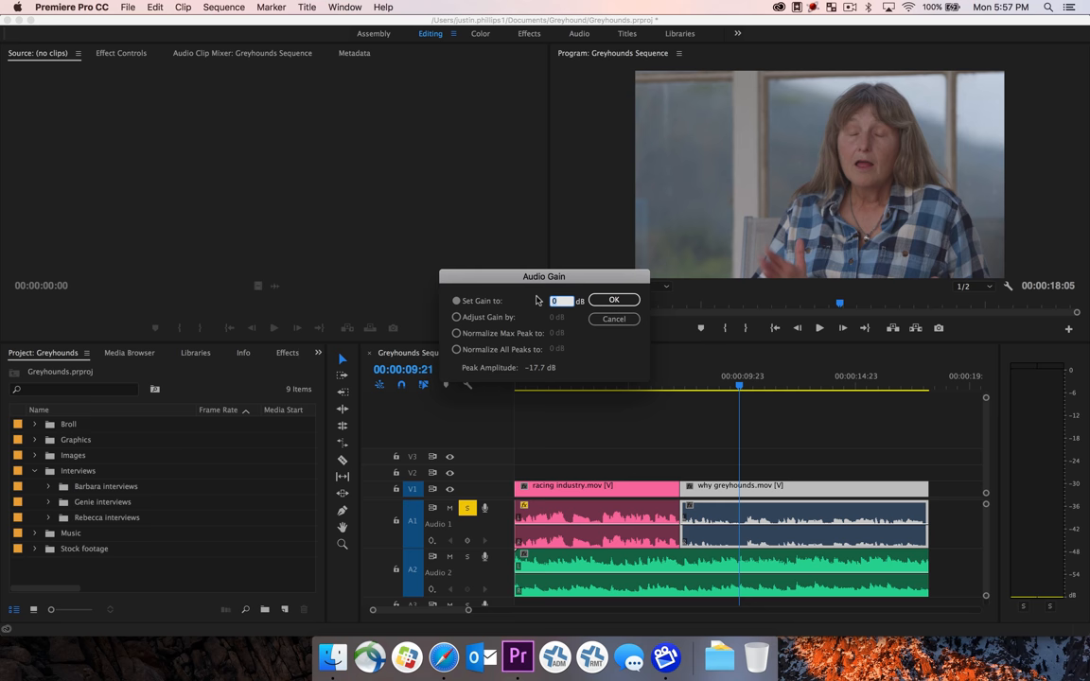
pyautogui.write('6')
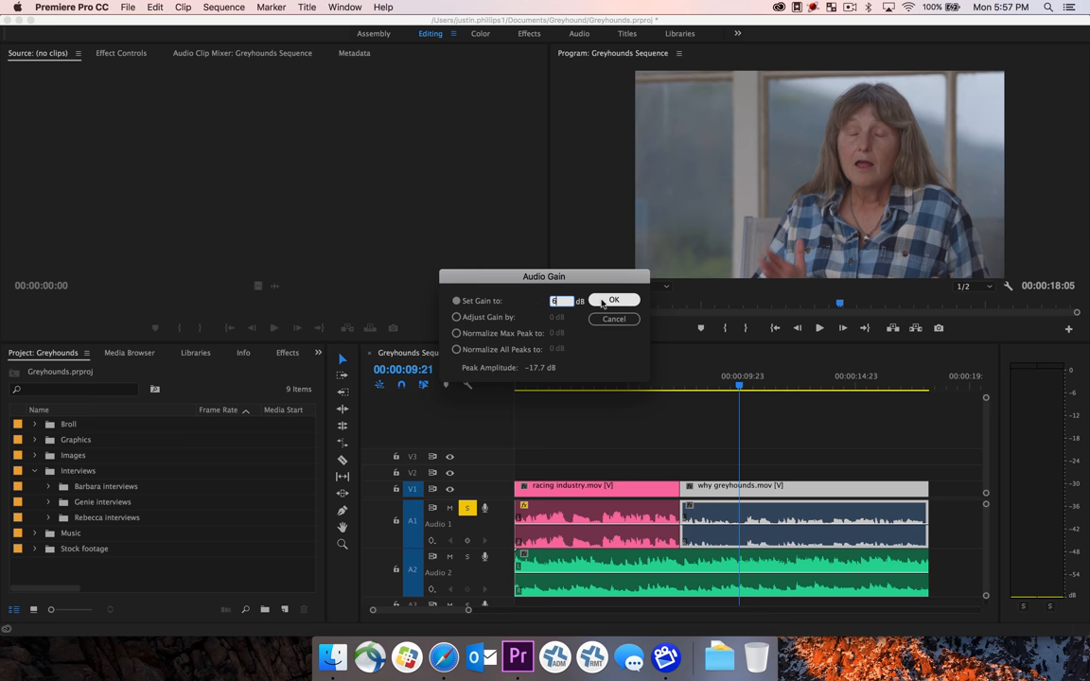
pyautogui.click(614, 300)
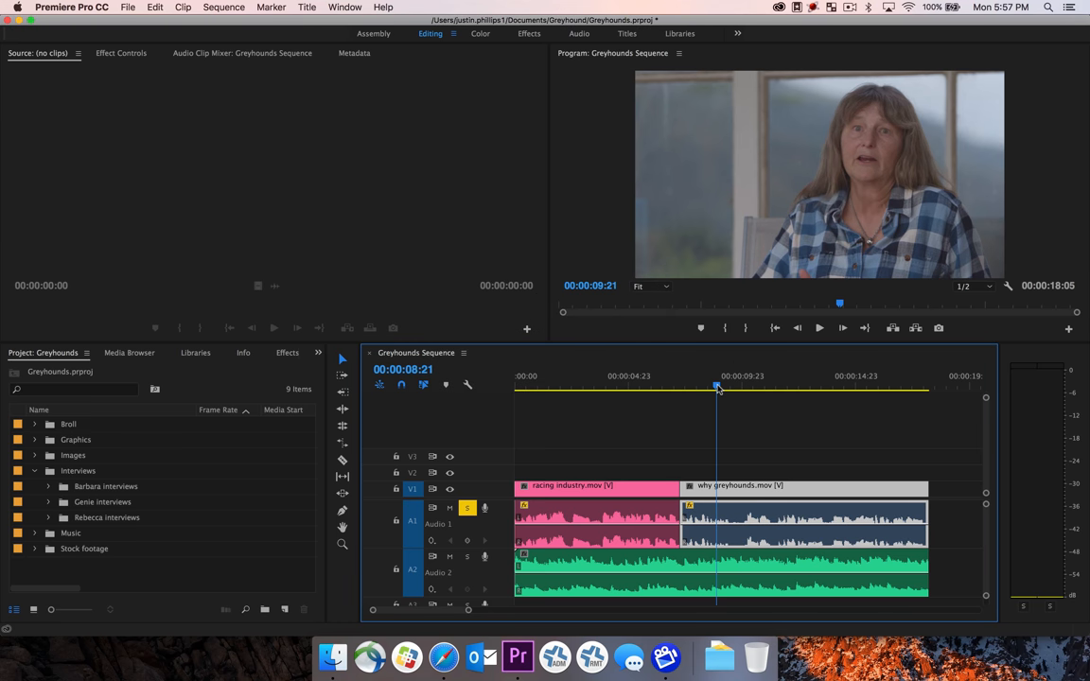
pyautogui.moveTo(717, 386); pyautogui.dragTo(680, 386)
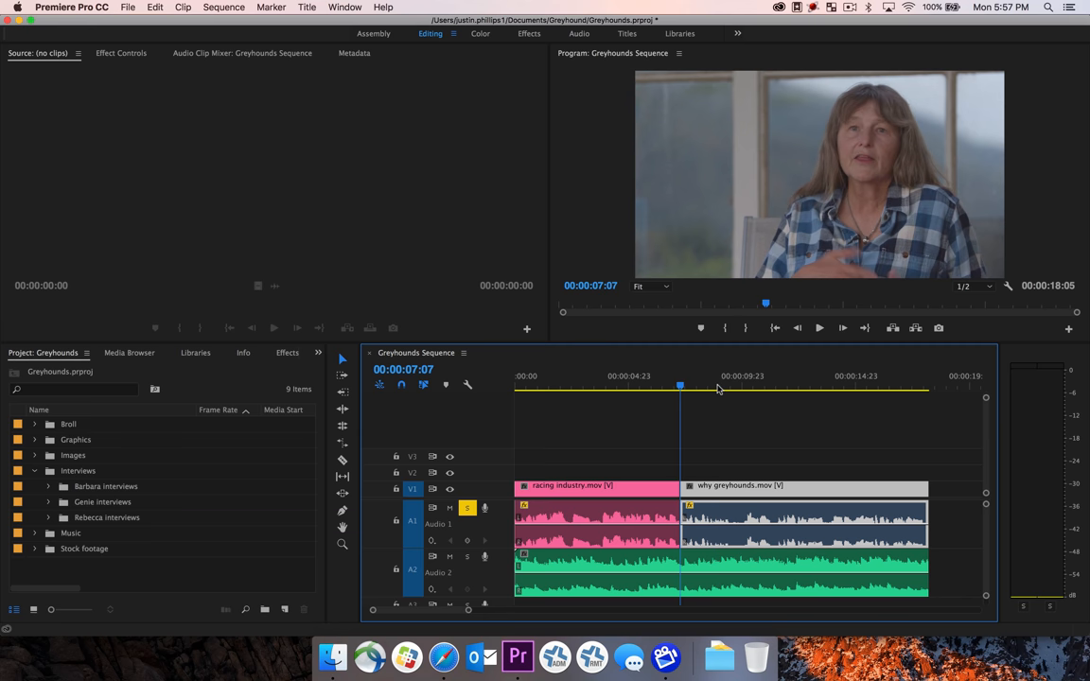
pyautogui.click(818, 328)
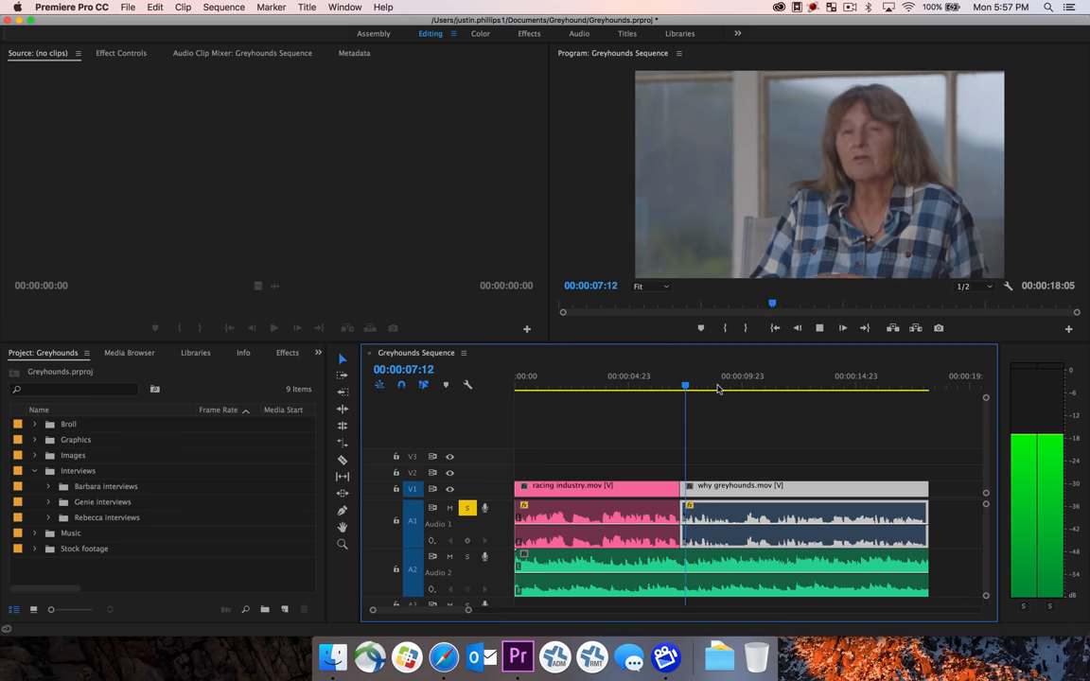
pyautogui.click(730, 386)
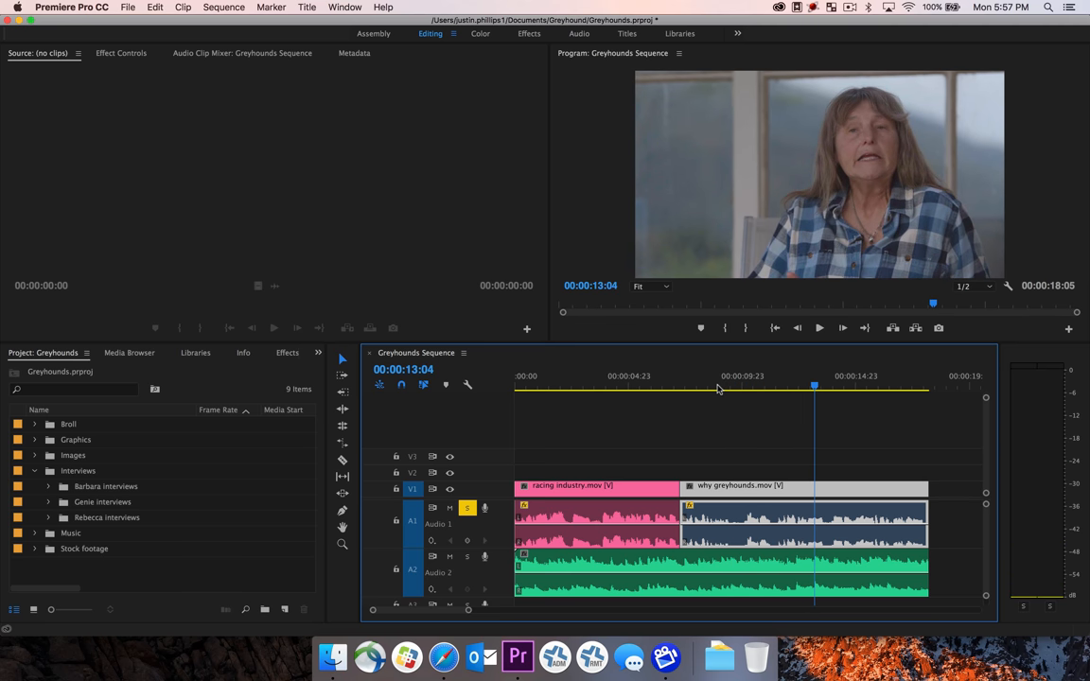
pyautogui.moveTo(741, 480)
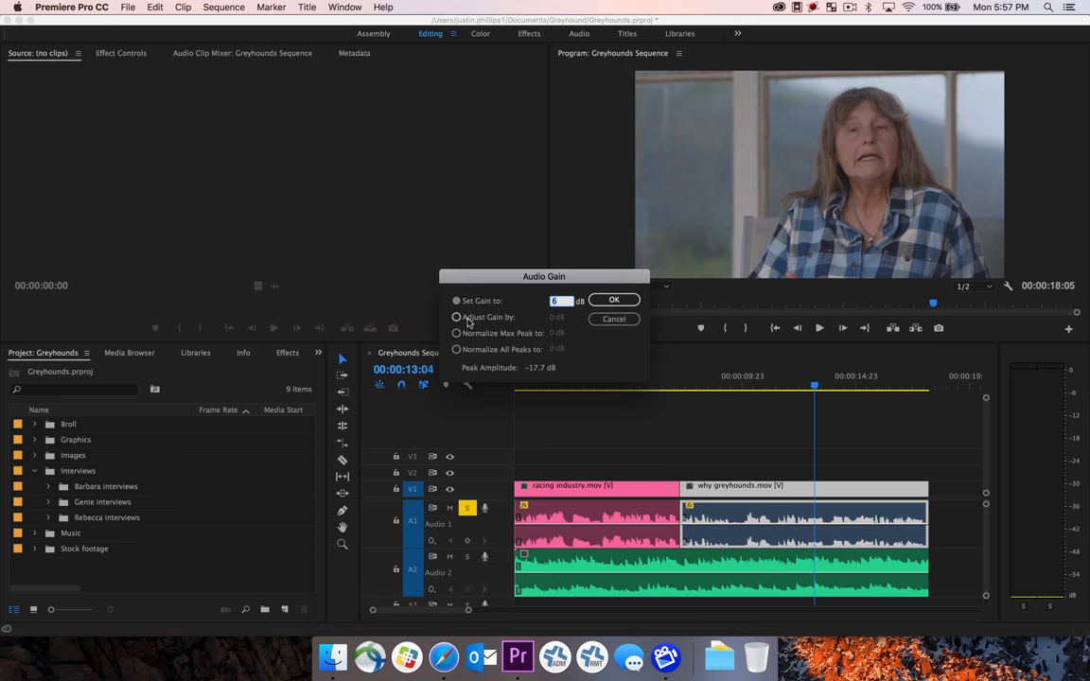
pyautogui.moveTo(495, 322)
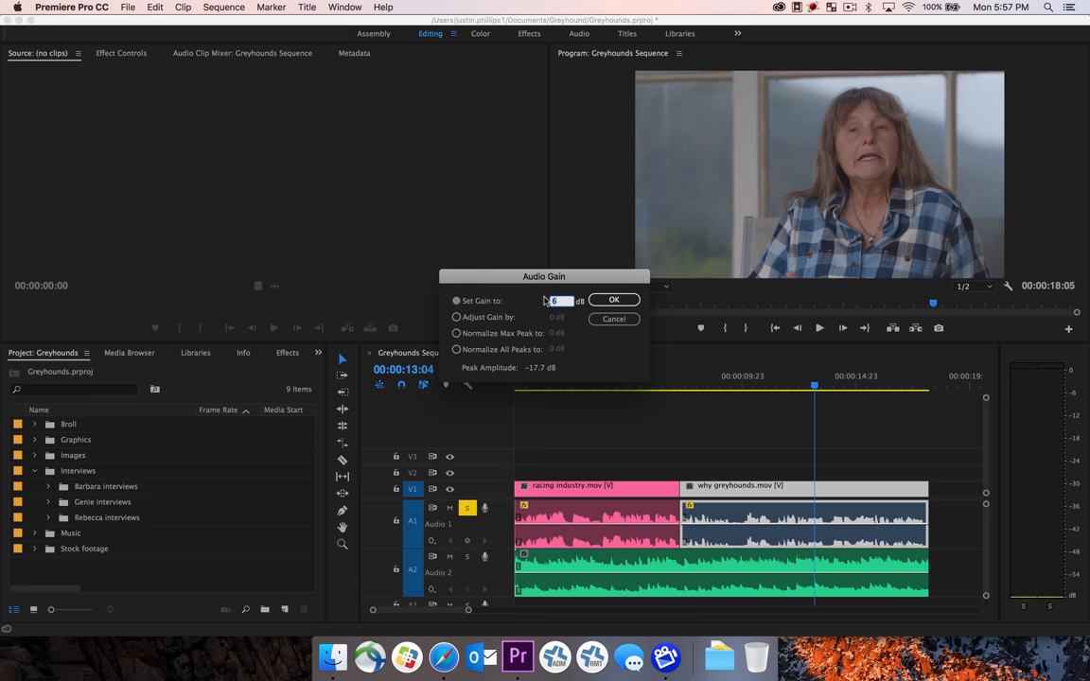
# - Apply two relative 2 dB boosts to the why greyhounds clip, then stop playback
pyautogui.click(456, 317)
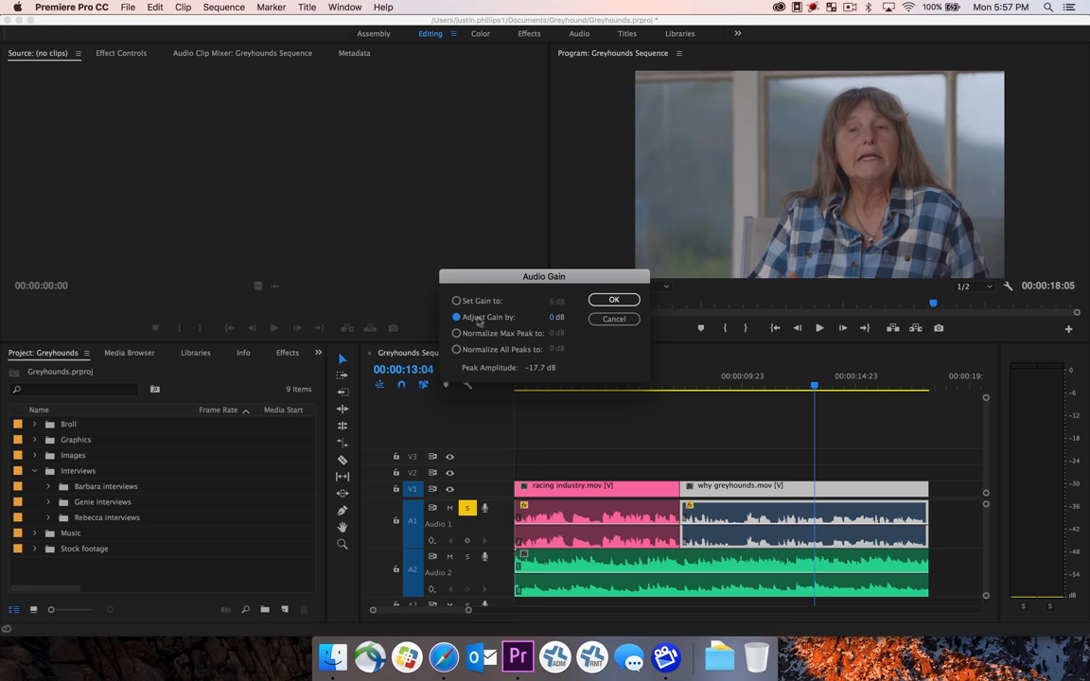
pyautogui.click(456, 317)
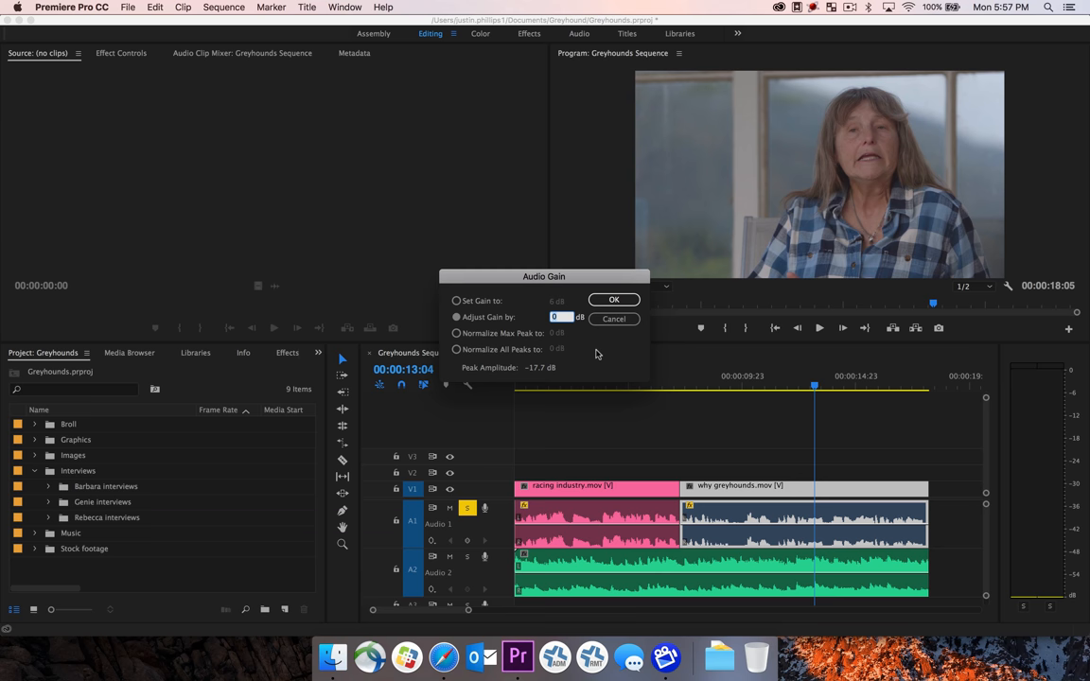
pyautogui.write('2')
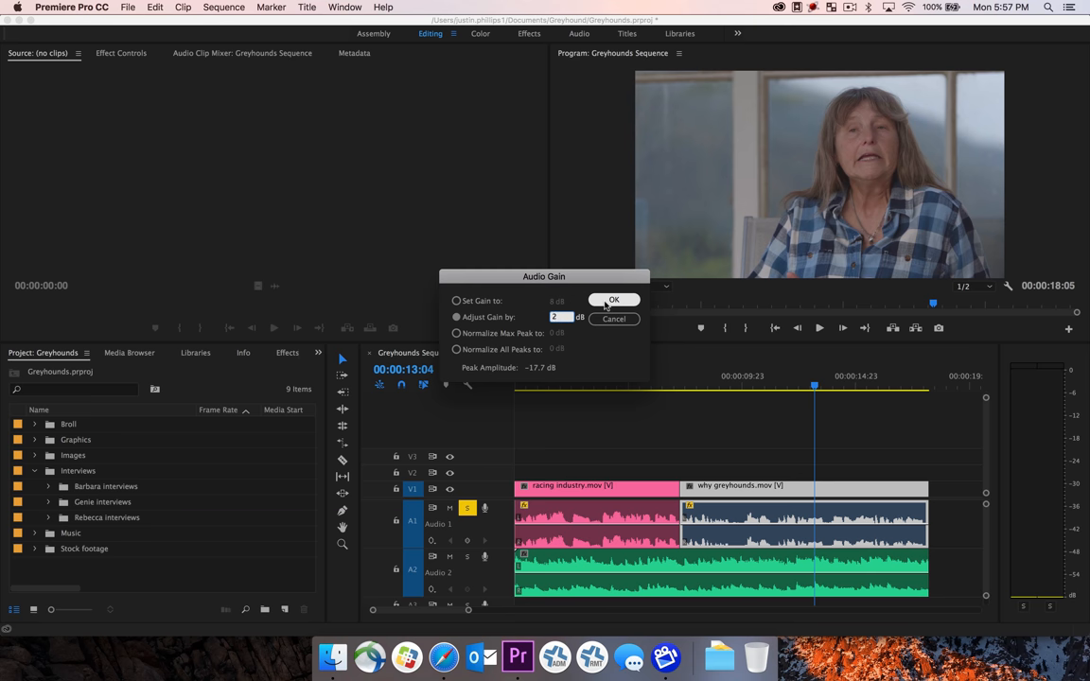
pyautogui.click(613, 300)
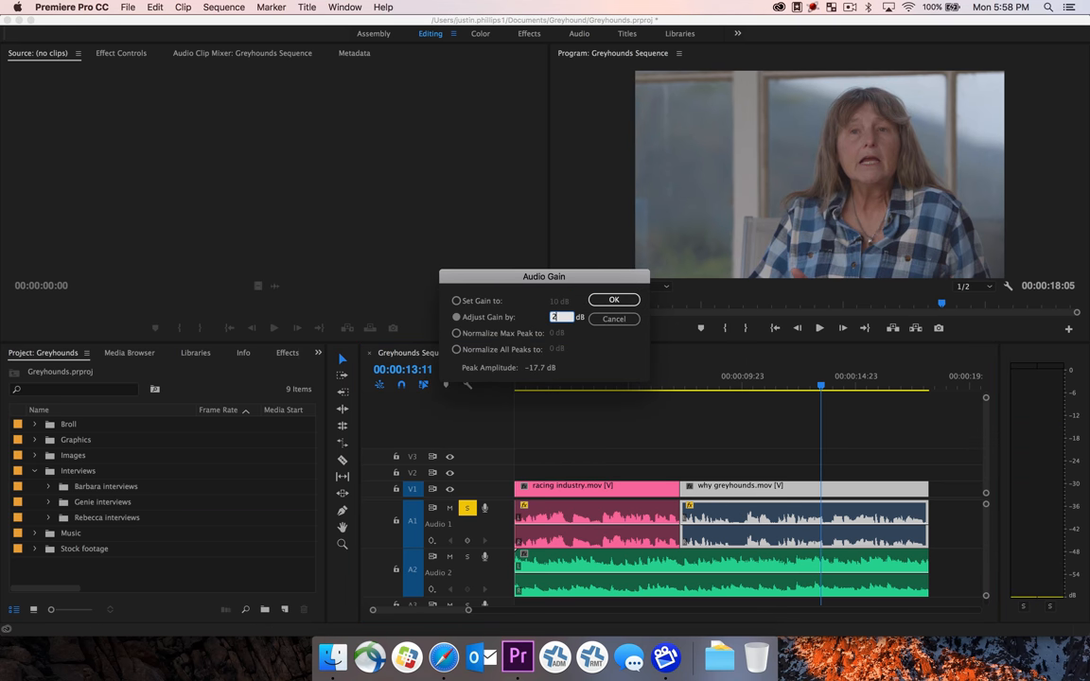
pyautogui.click(613, 300)
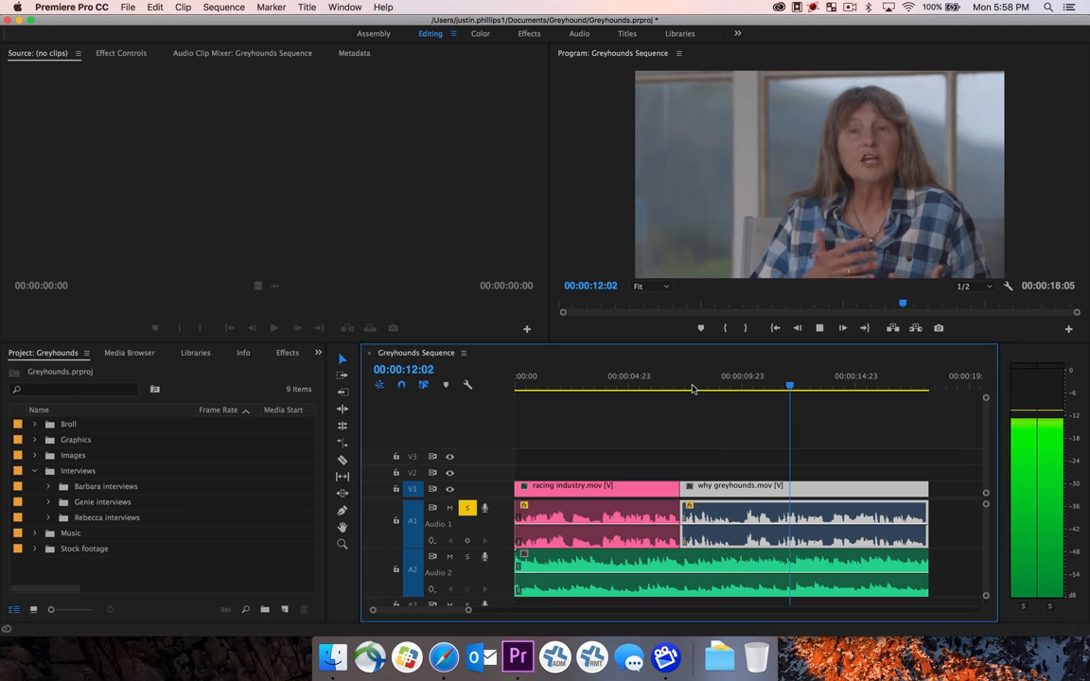
pyautogui.click(819, 328)
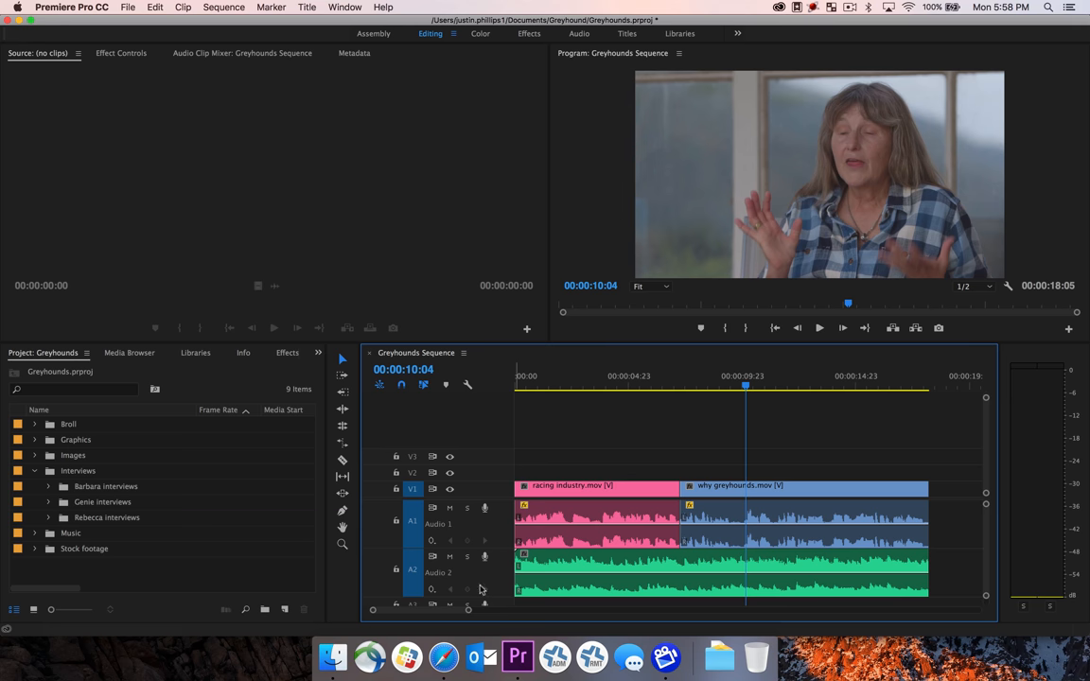
pyautogui.moveTo(466, 558)
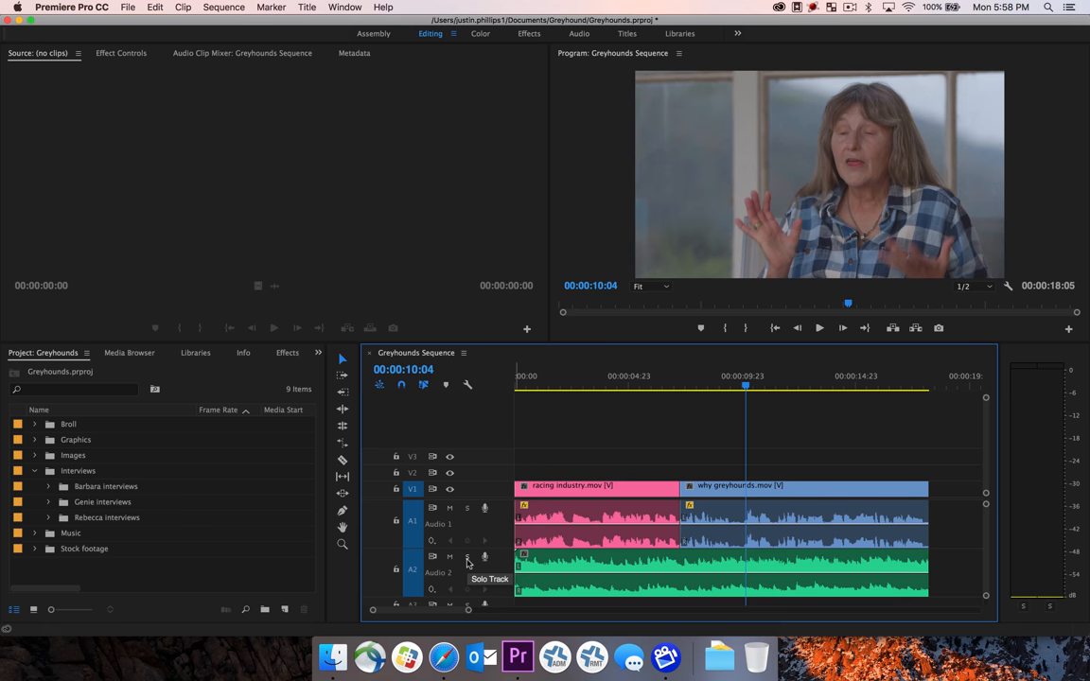
# - Solo the Audio 2 music track to hear it alone
pyautogui.click(467, 556)
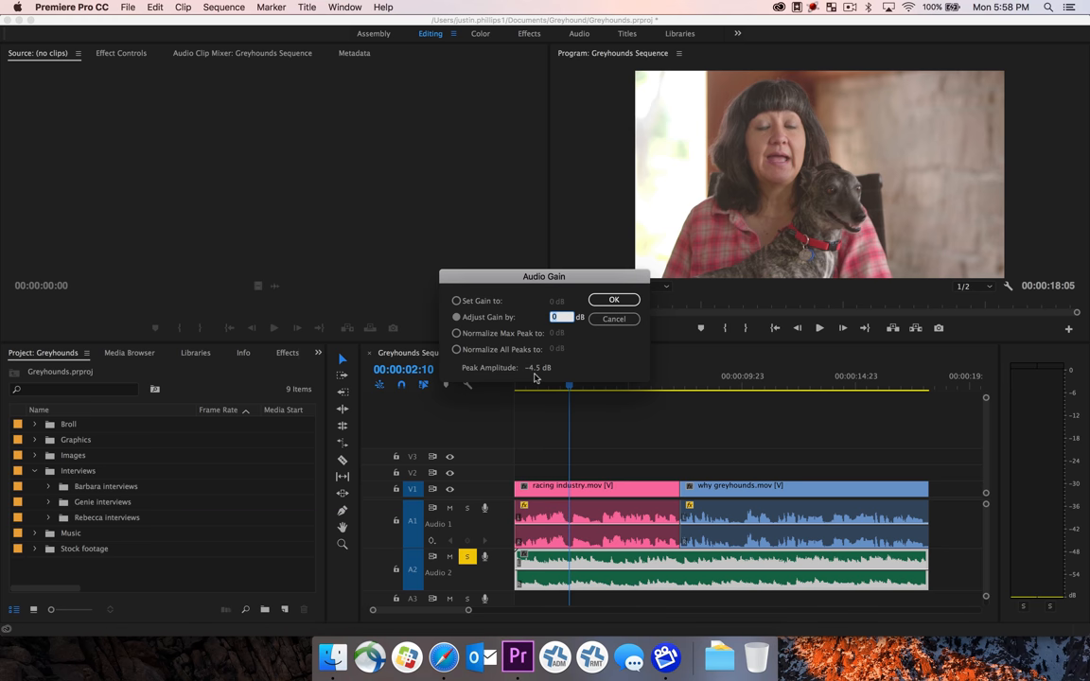
pyautogui.moveTo(540, 378)
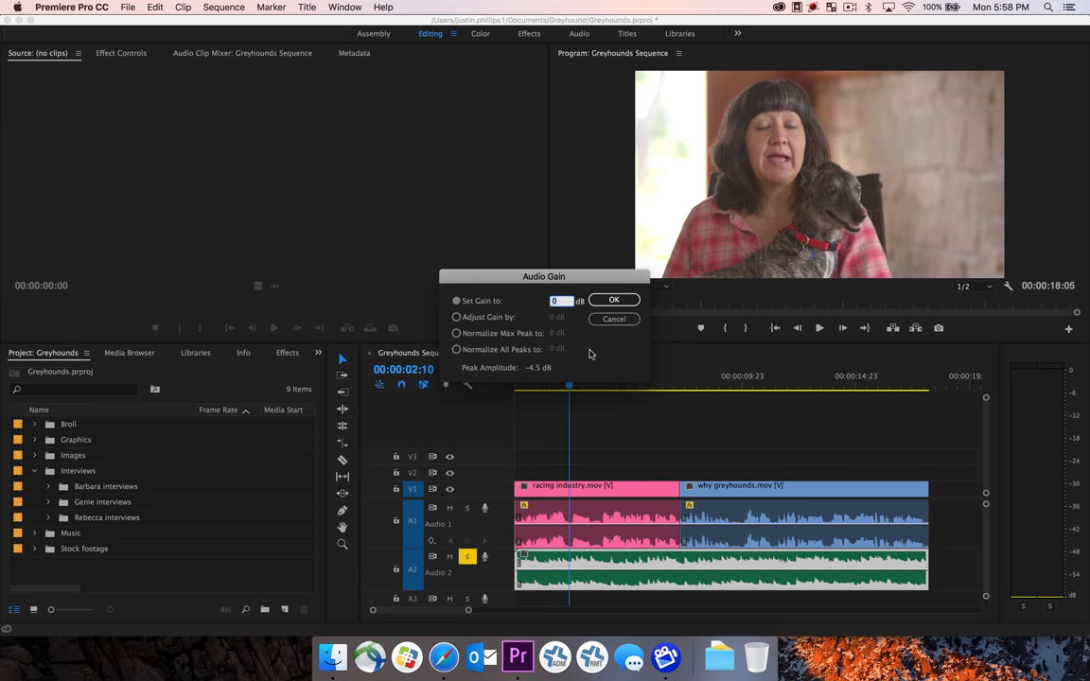
# - Apply a -12 dB set gain to the music clip
pyautogui.write('-12')
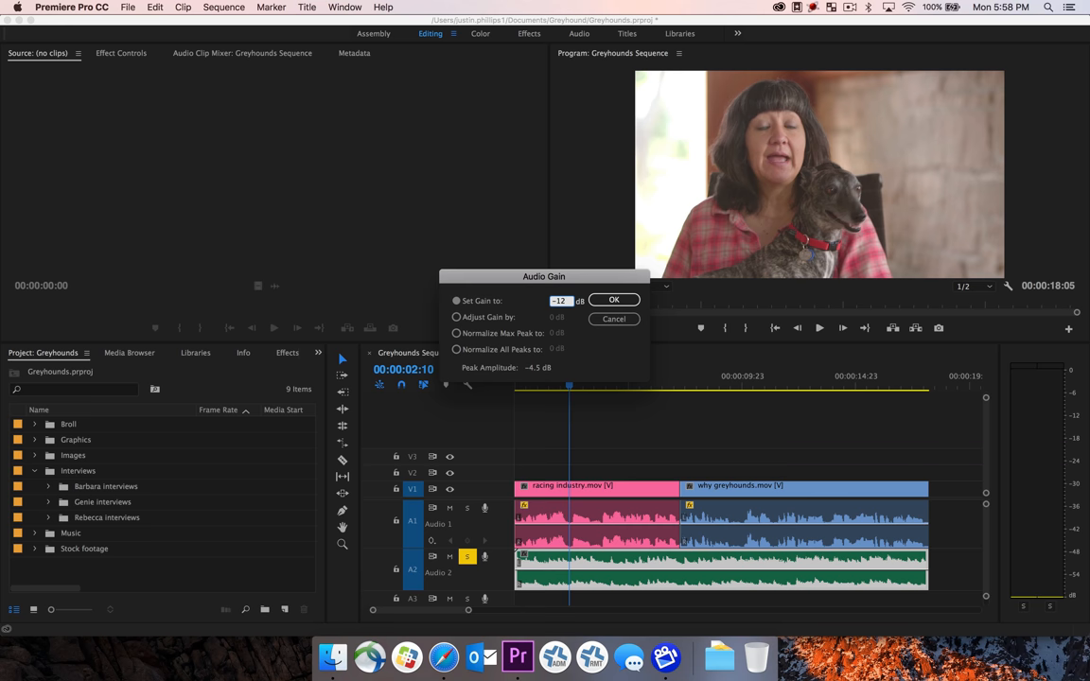
pyautogui.click(615, 300)
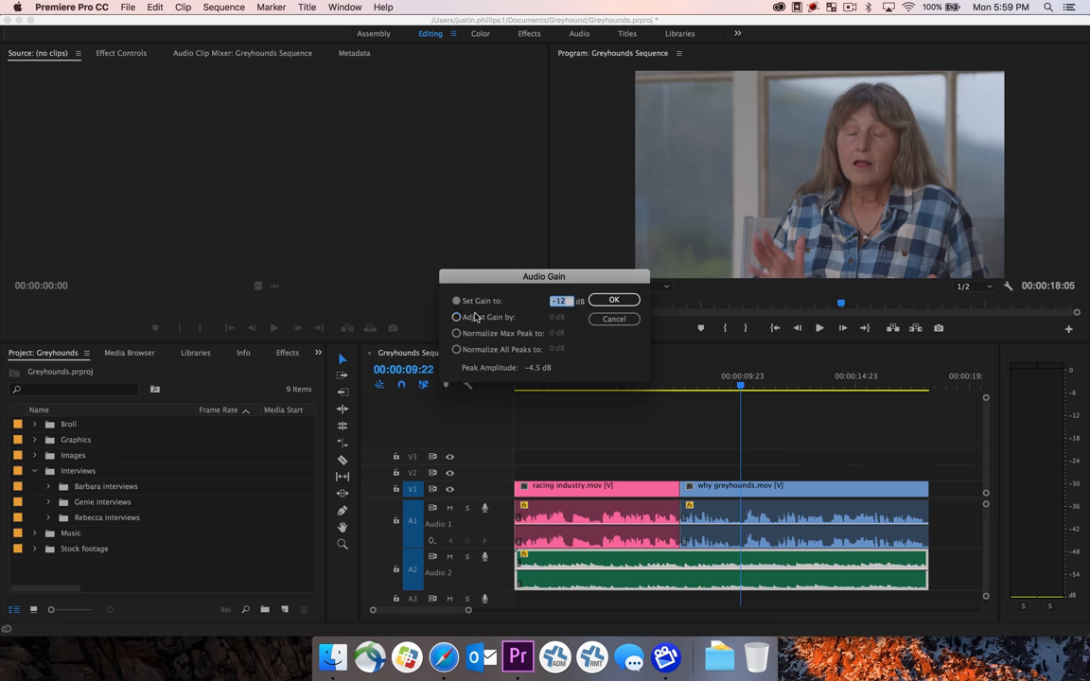
# - Switch the music clip's Audio Gain back to Set Gain and confirm the lower value
pyautogui.click(456, 317)
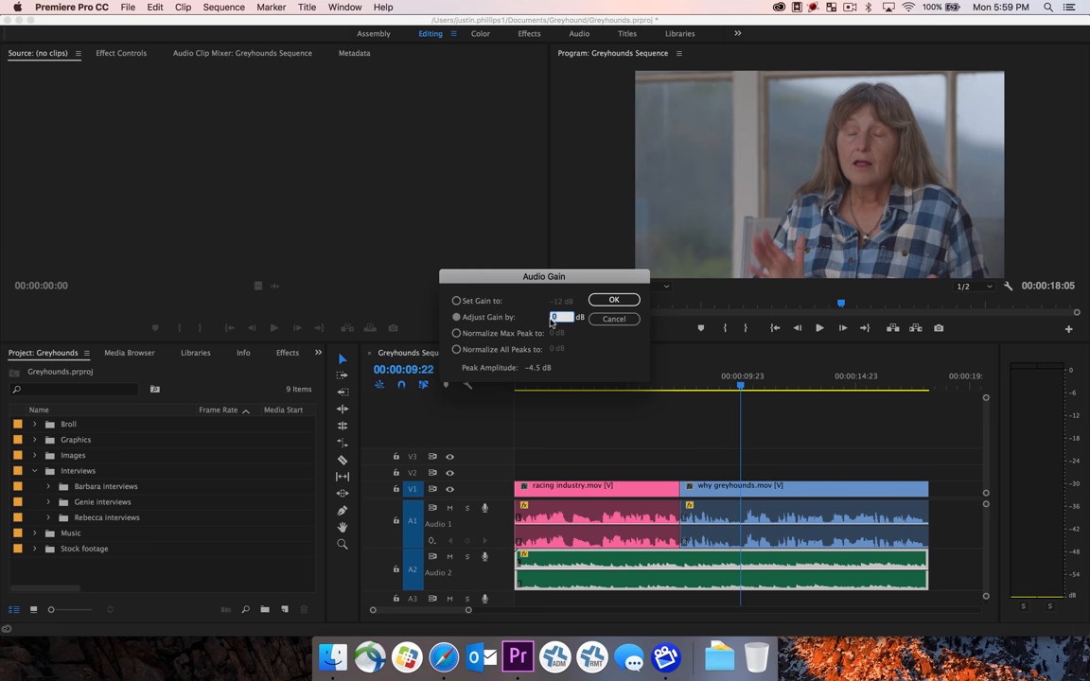
pyautogui.click(456, 301)
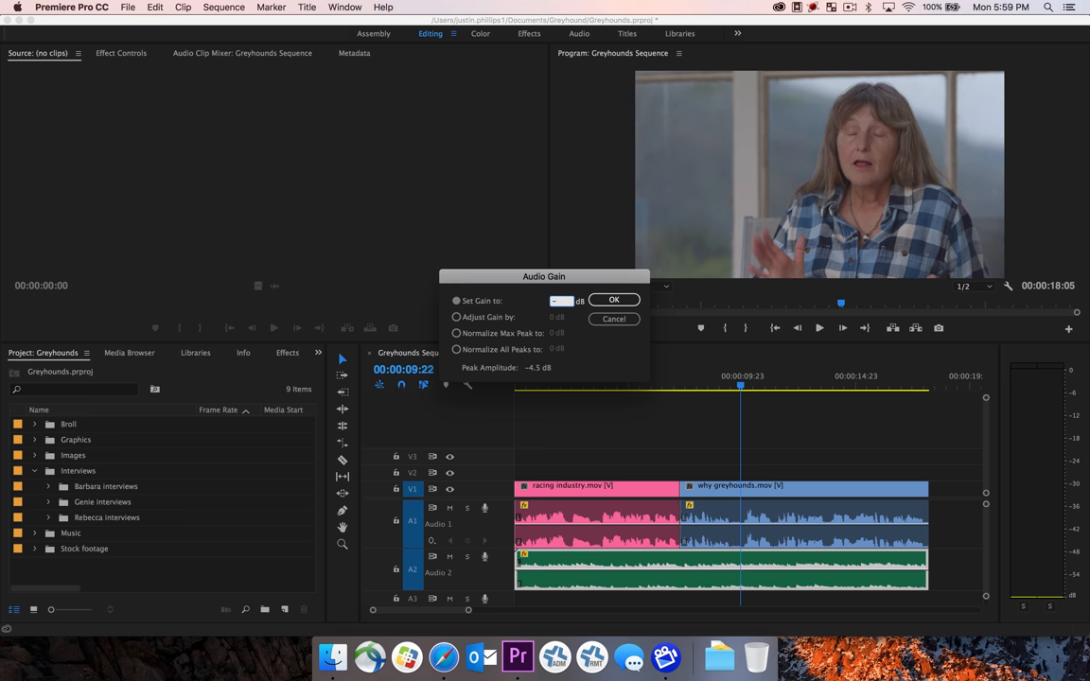
pyautogui.click(613, 299)
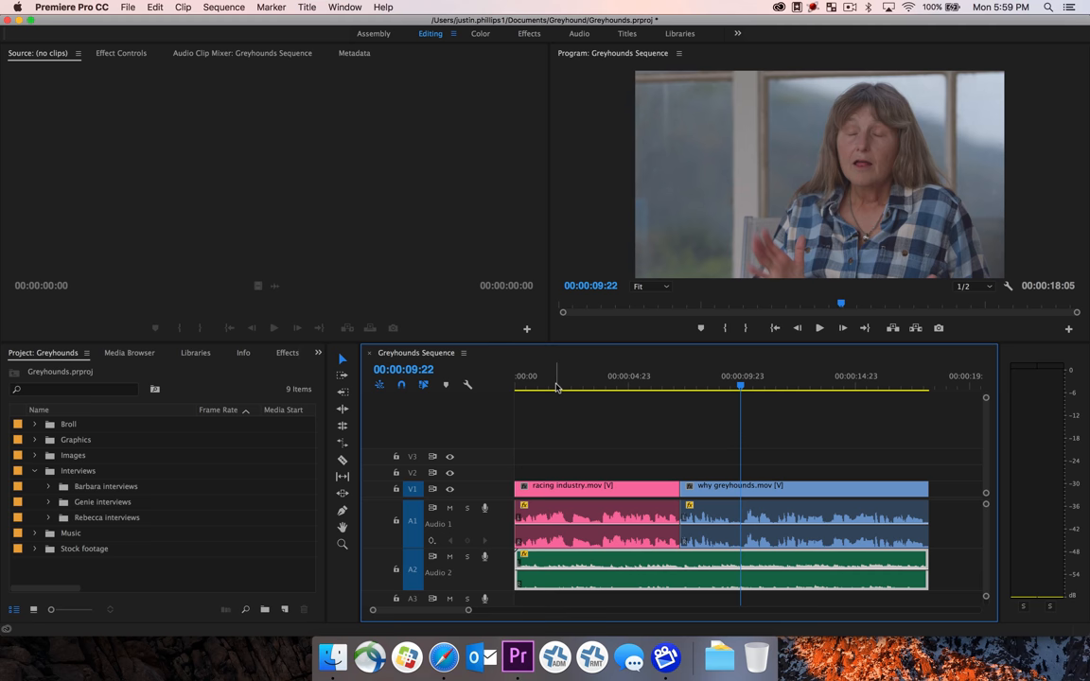